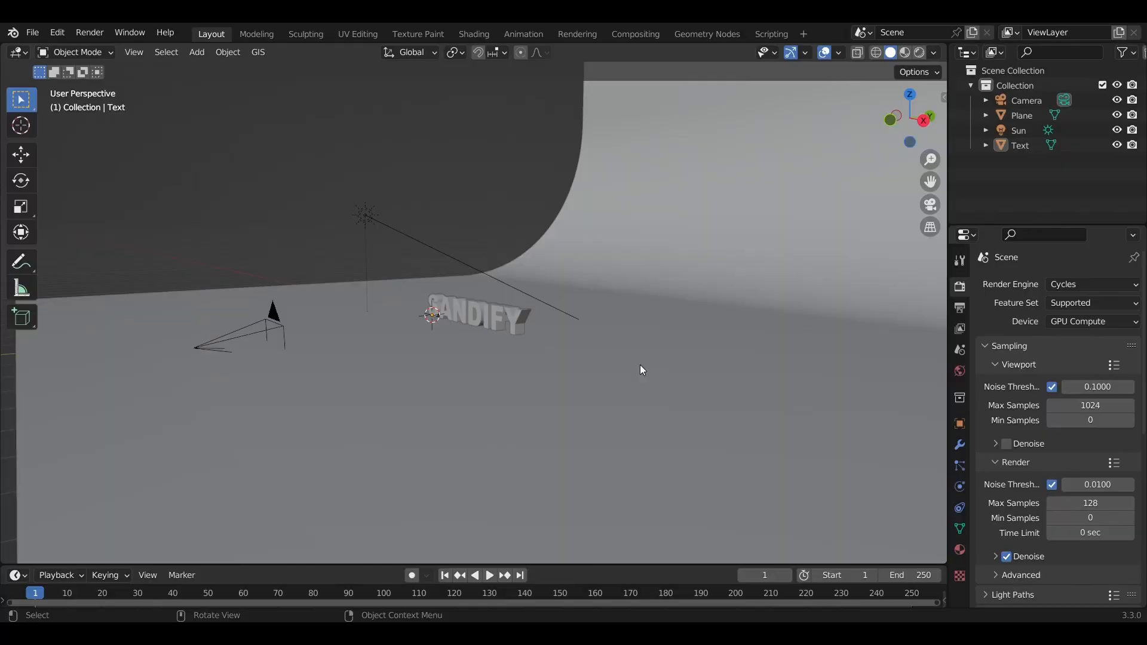
{"action": "mouse_move", "coordinate": [633, 361]}
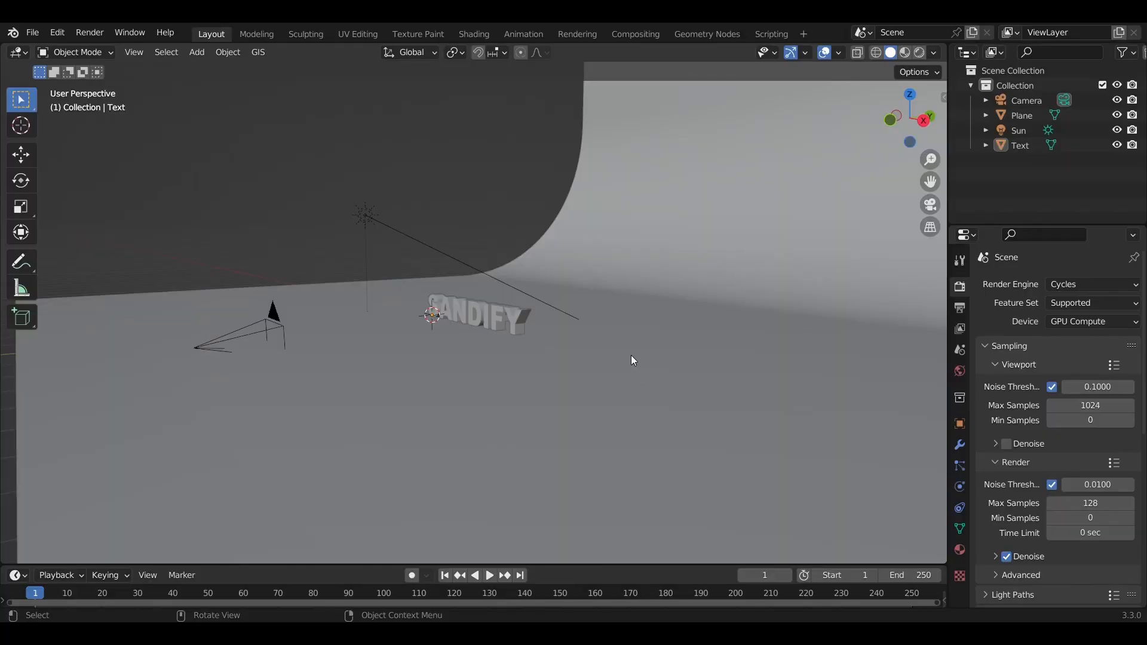
{"action": "mouse_move", "coordinate": [522, 248]}
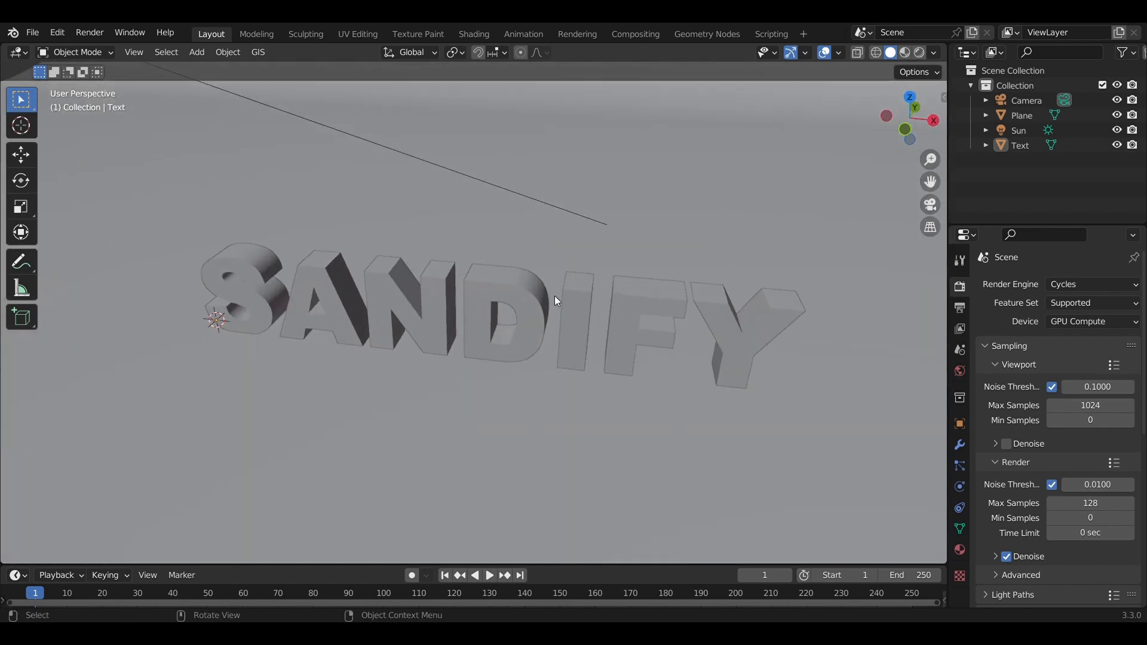
- Orbit around the scene and select the 3D SANDIFY text object
{"action": "left_click_drag", "start_coordinate": [554, 300], "coordinate": [552, 291]}
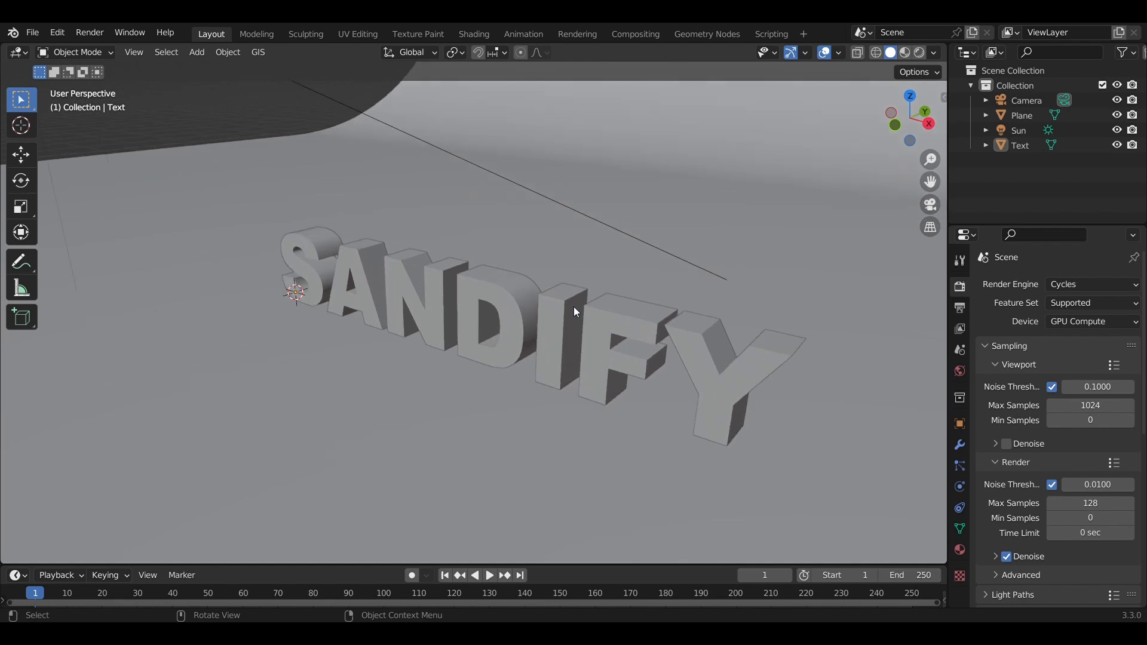
{"action": "mouse_move", "coordinate": [547, 322]}
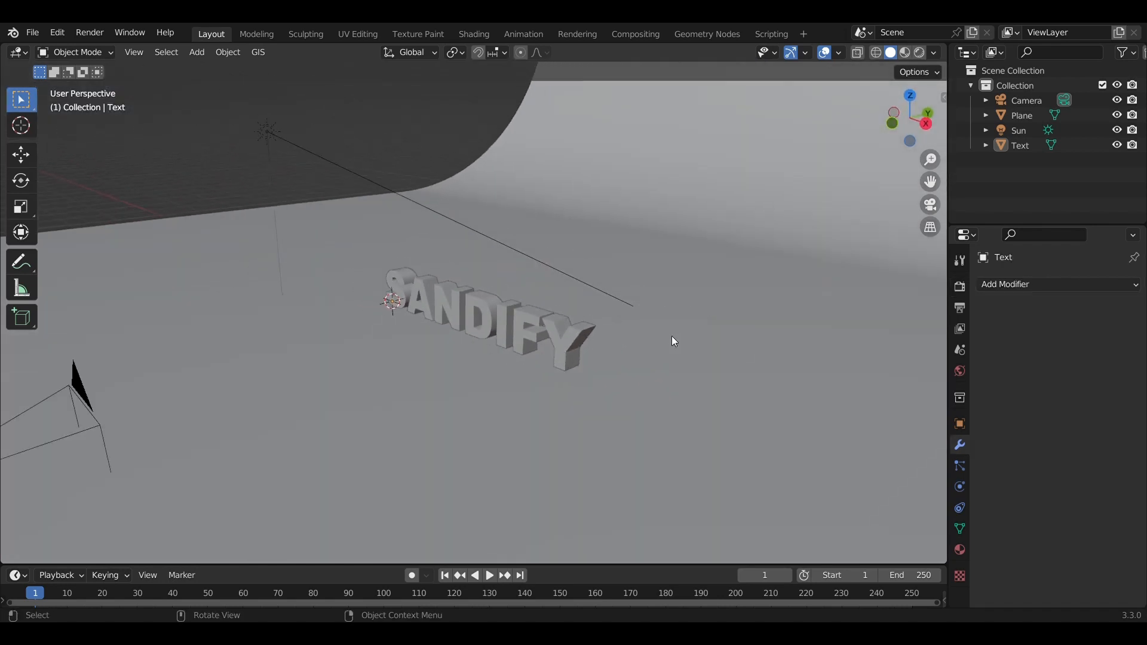
{"action": "left_click_drag", "start_coordinate": [673, 341], "coordinate": [613, 211]}
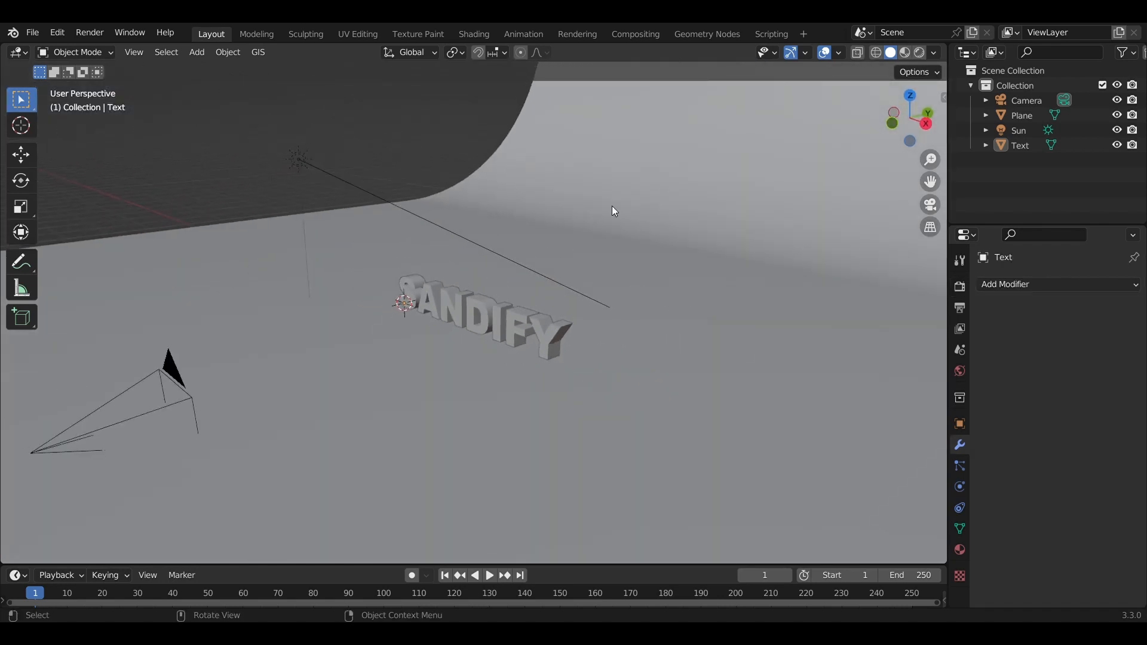
{"action": "left_click", "coordinate": [451, 296]}
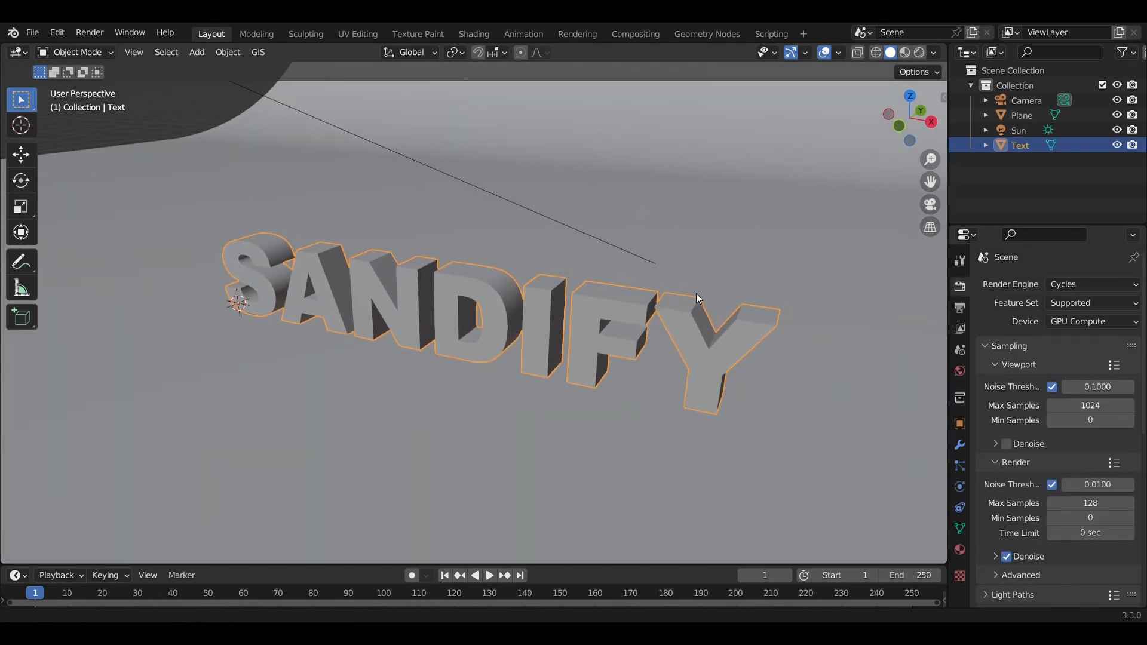
{"action": "left_click", "coordinate": [1091, 284]}
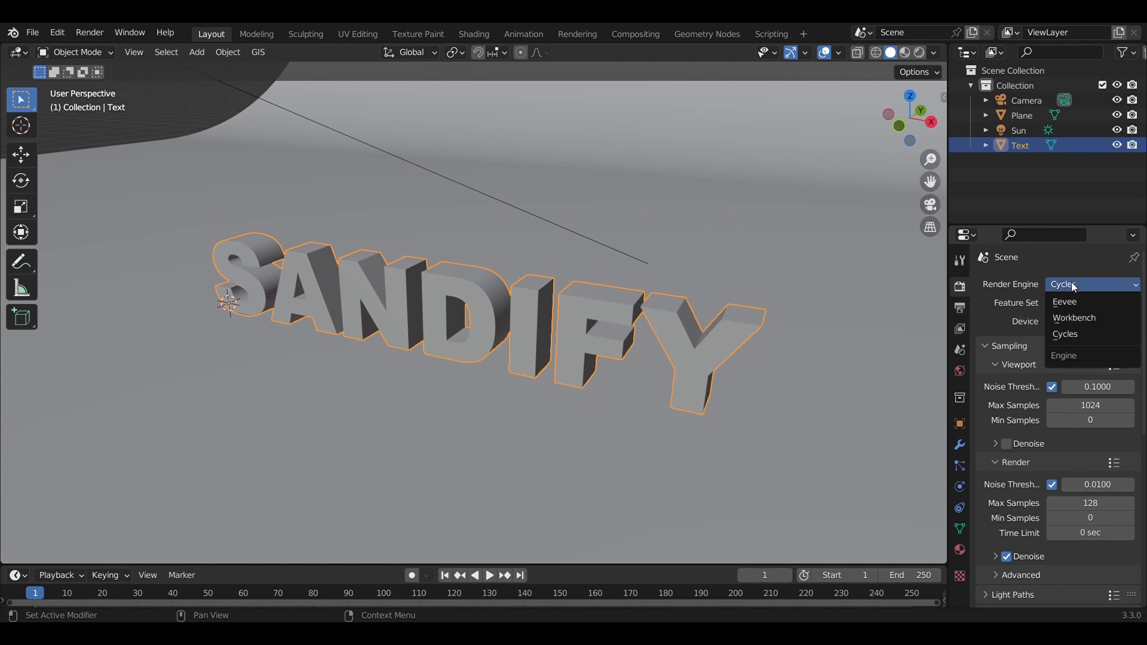
{"action": "left_click", "coordinate": [1089, 322]}
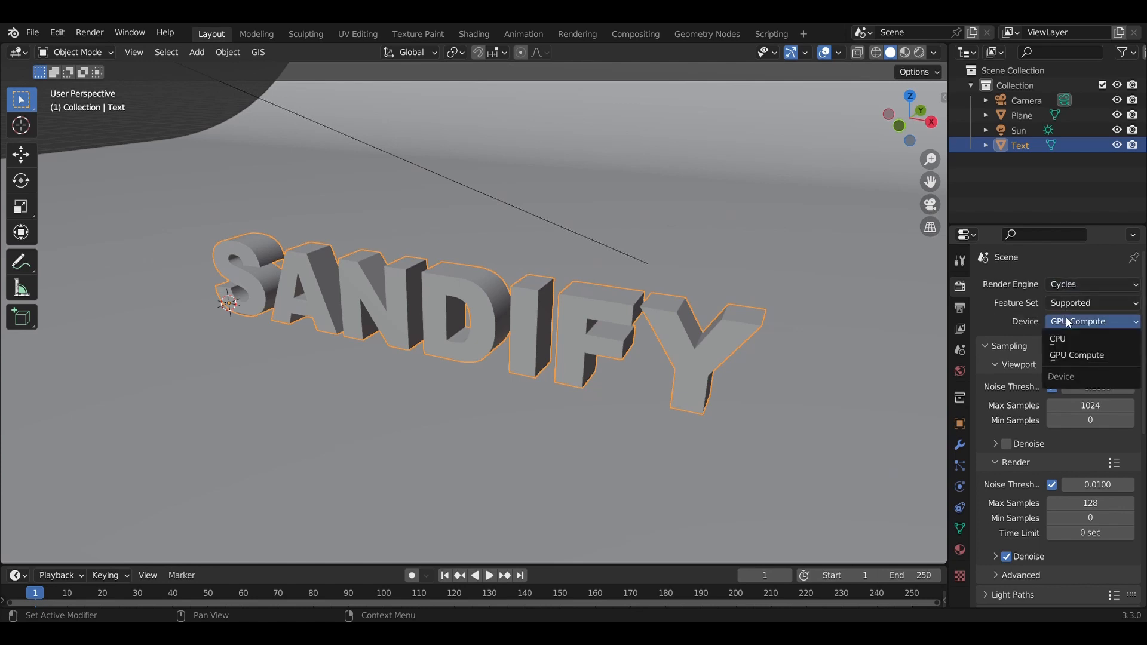
{"action": "left_click", "coordinate": [1075, 354]}
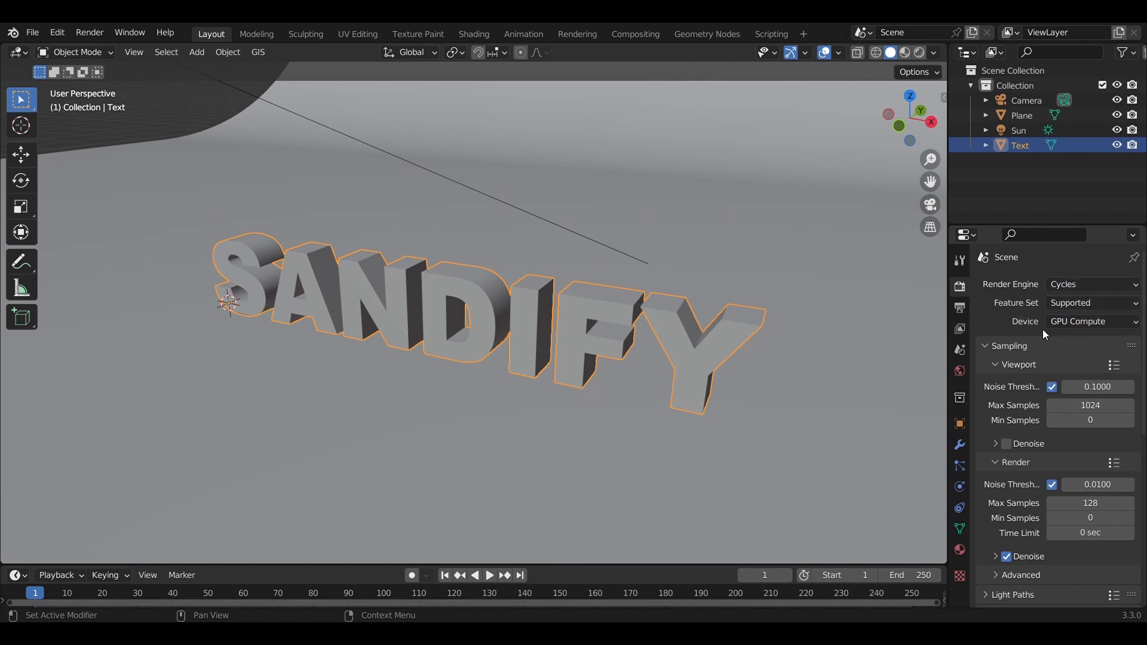
{"action": "scroll", "scroll_direction": "down", "scroll_amount": 3}
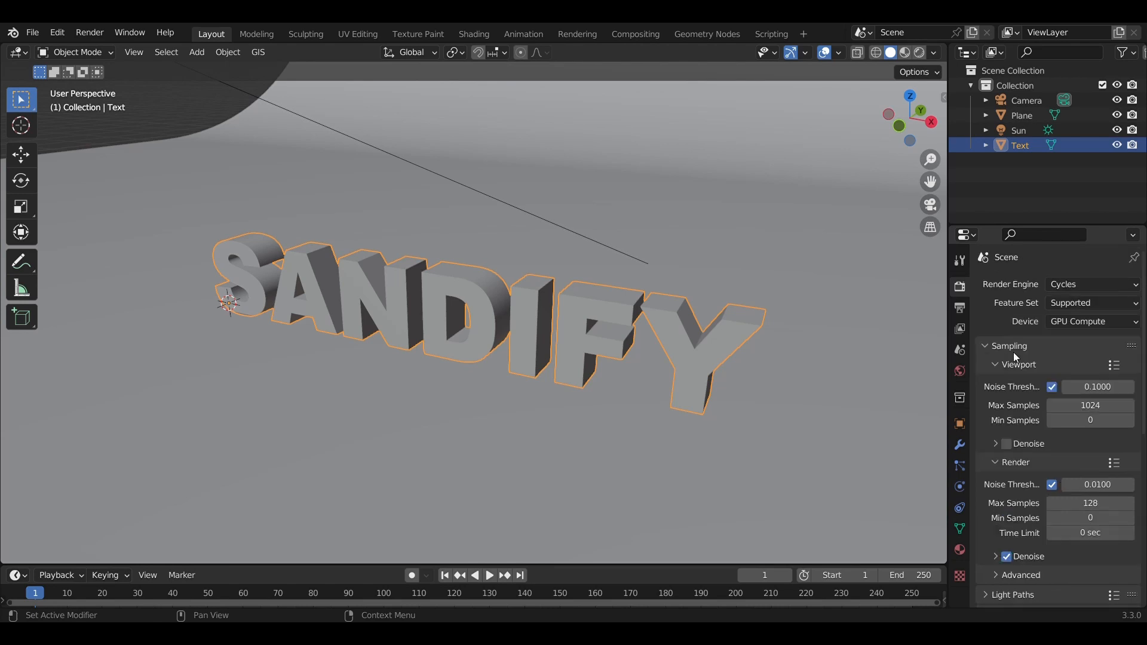
{"action": "mouse_move", "coordinate": [1063, 329]}
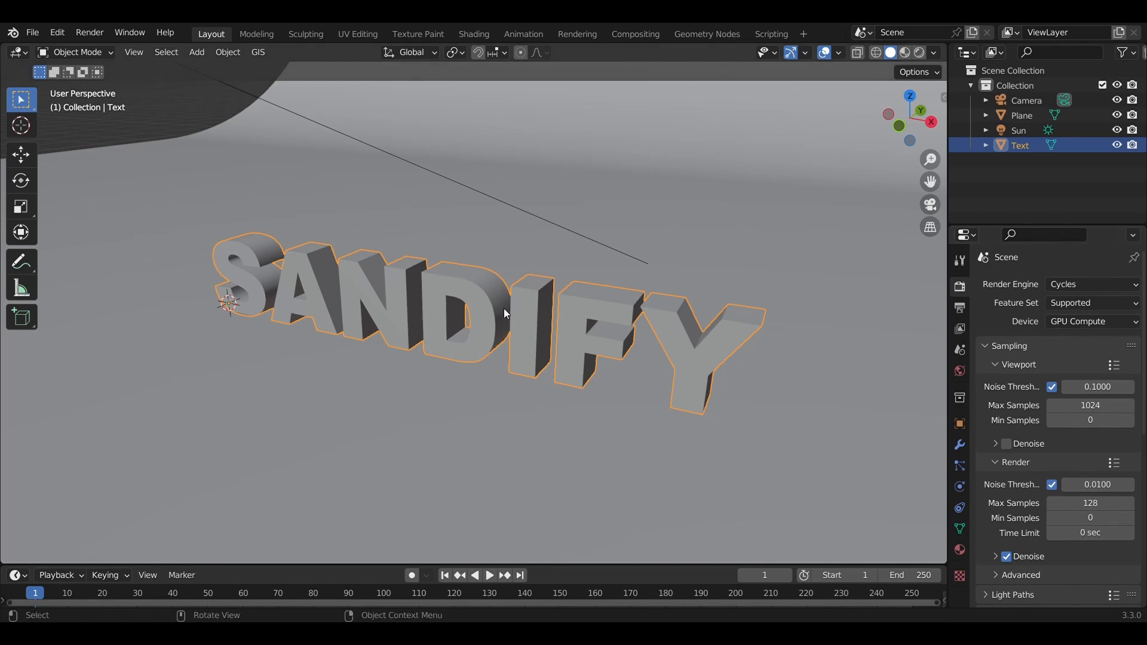
{"action": "mouse_move", "coordinate": [984, 384]}
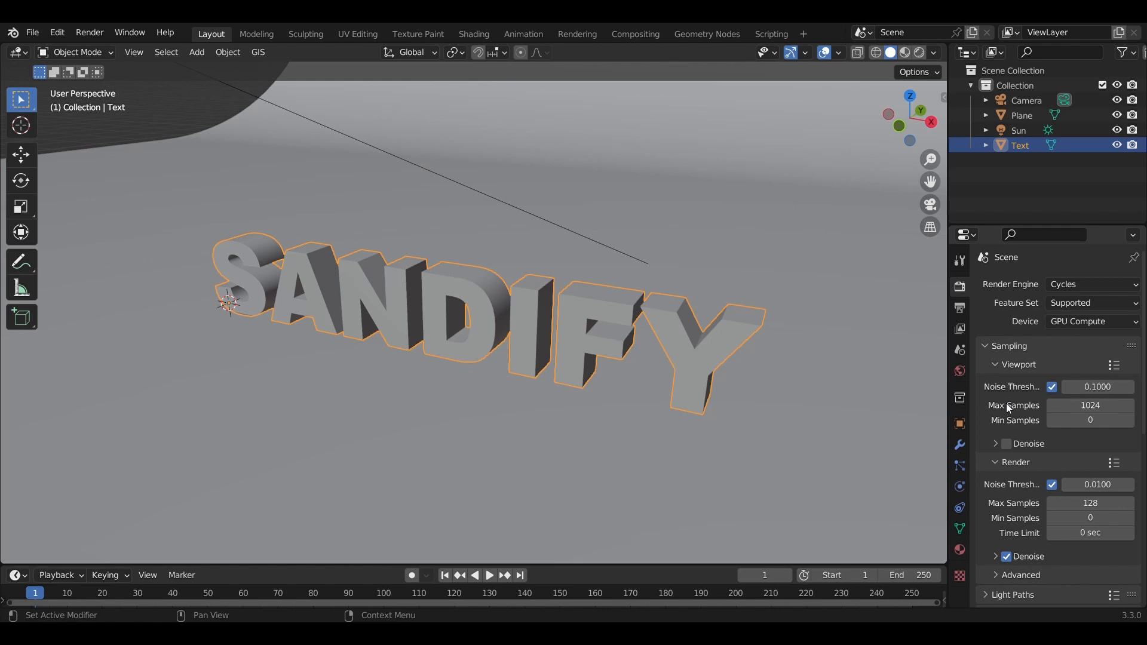
{"action": "scroll", "scroll_direction": "down", "scroll_amount": 3}
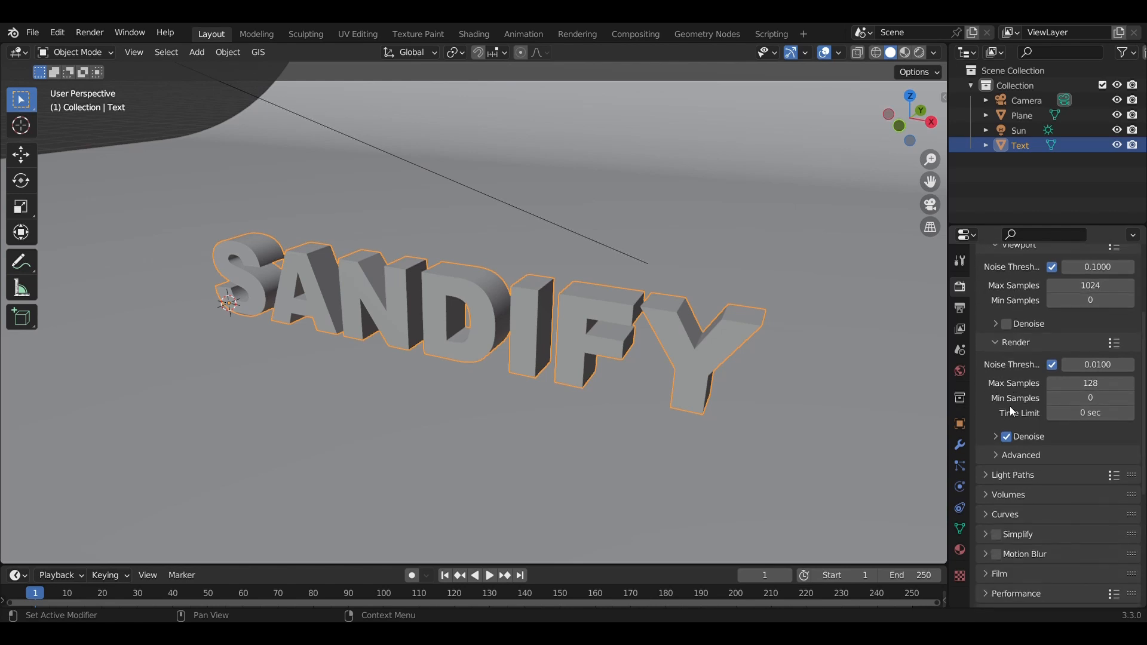
{"action": "scroll", "scroll_direction": "down", "scroll_amount": 3}
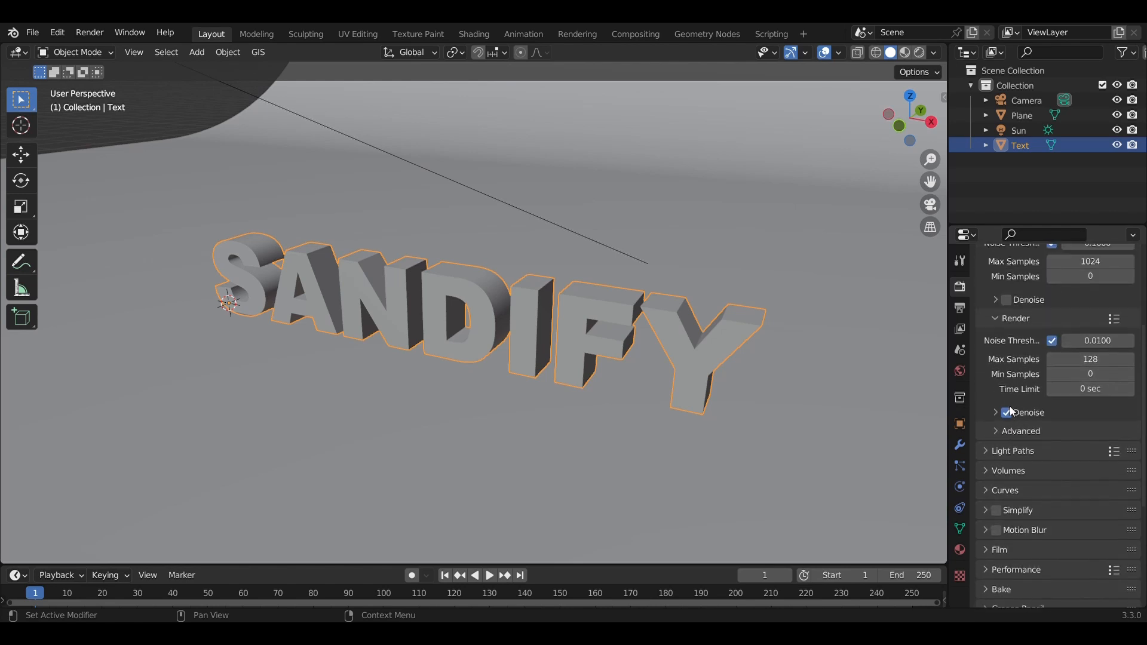
{"action": "scroll", "scroll_direction": "down", "scroll_amount": 3}
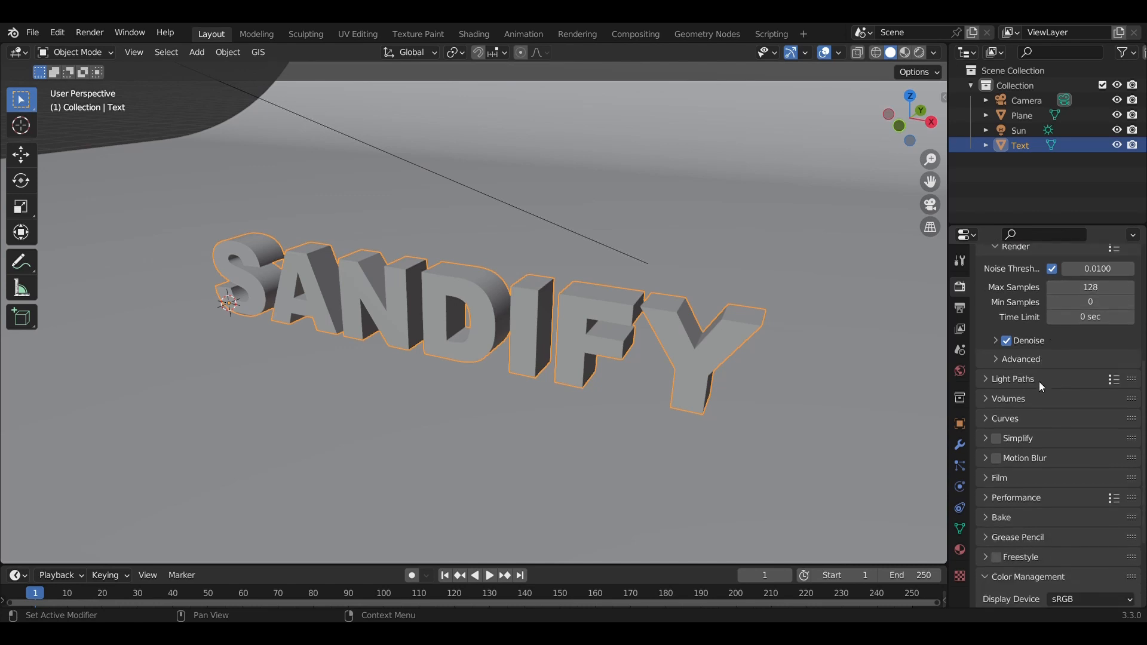
{"action": "scroll", "scroll_direction": "down", "scroll_amount": 3}
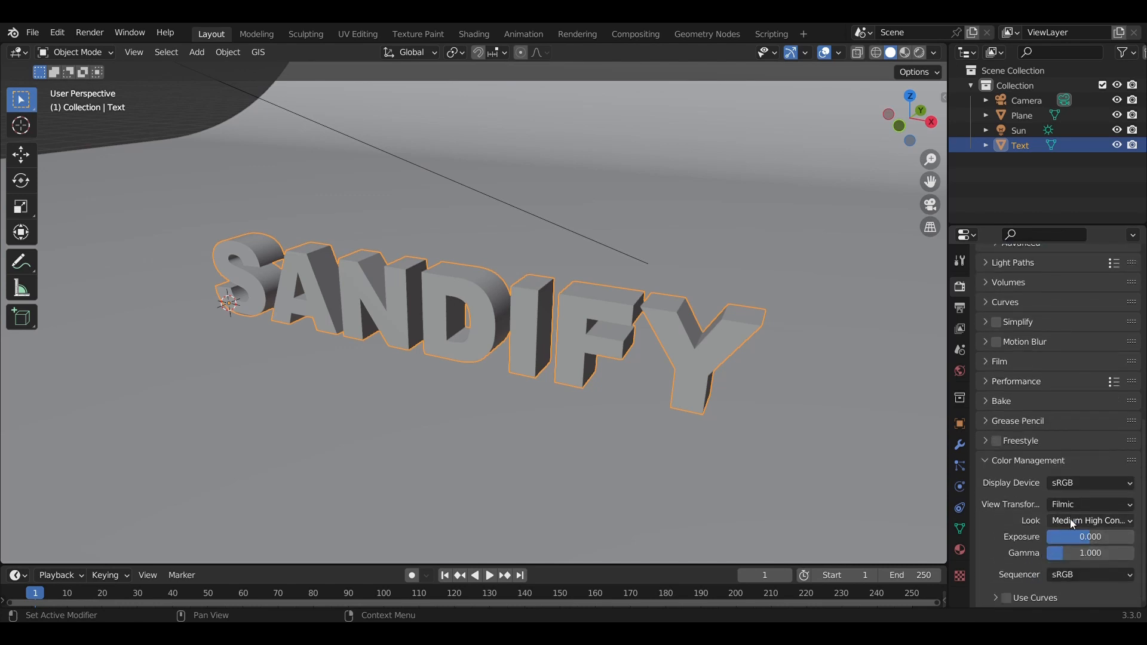
{"action": "mouse_move", "coordinate": [1073, 524]}
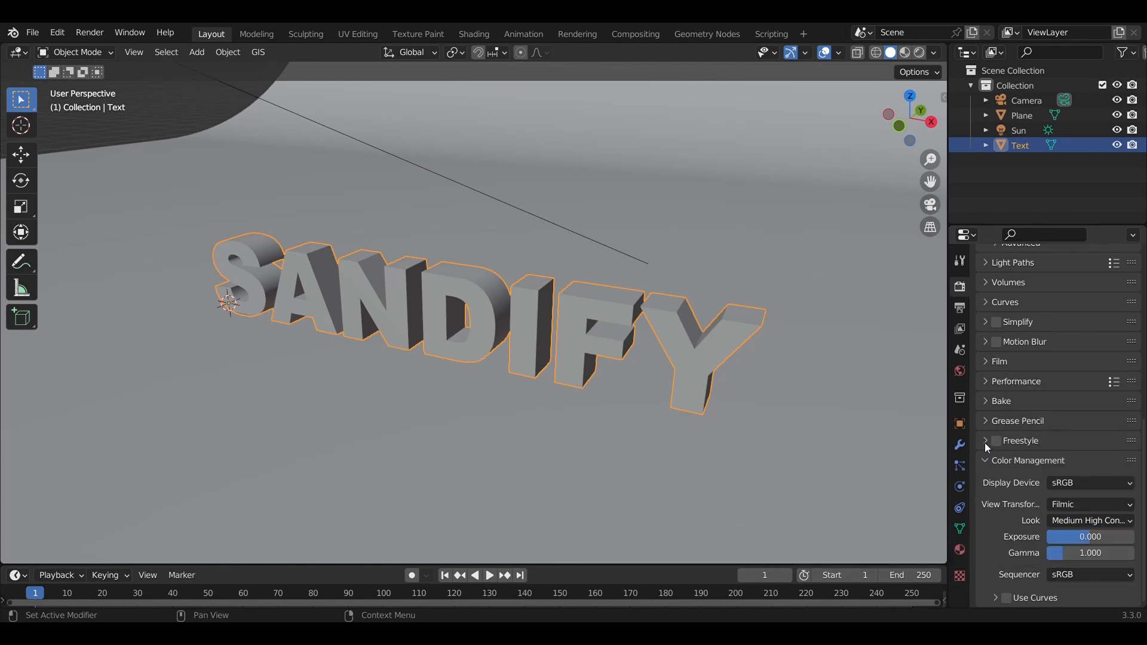
- Append the node groups from the asset file and apply the text object's transforms
{"action": "left_click", "coordinate": [958, 444]}
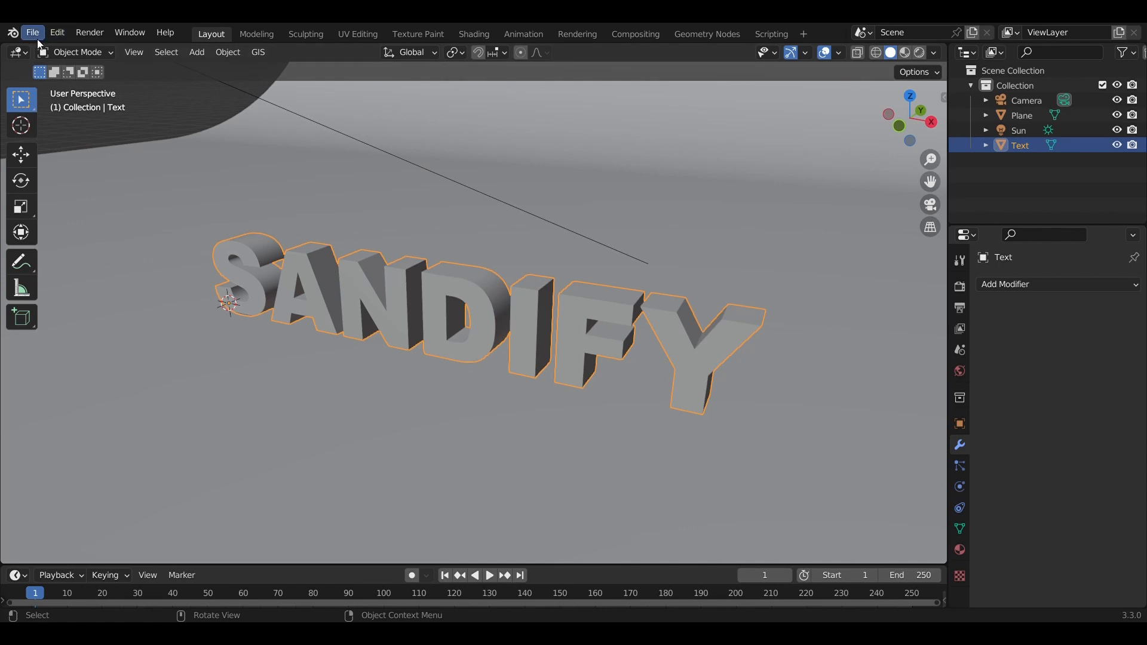
{"action": "mouse_move", "coordinate": [88, 198]}
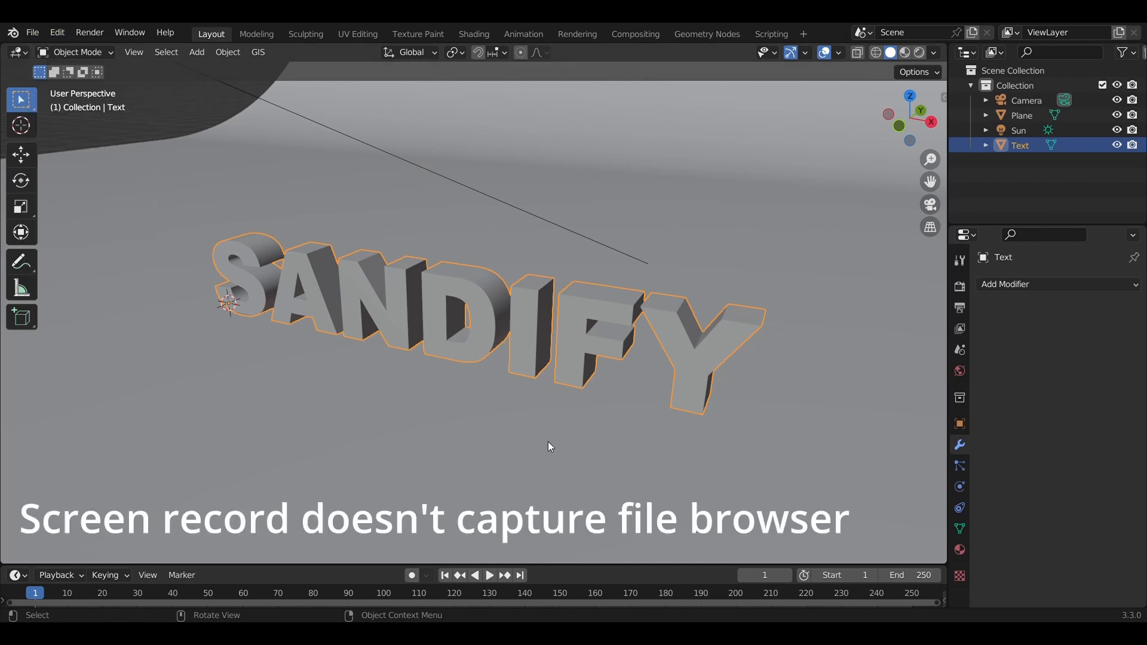
{"action": "mouse_move", "coordinate": [415, 432]}
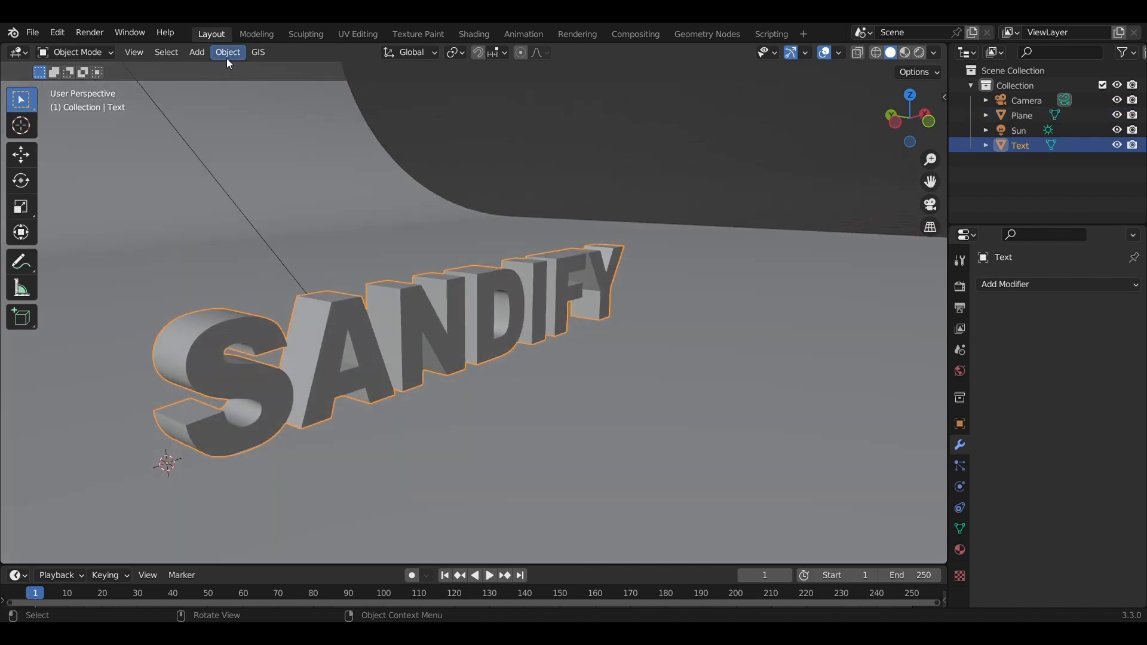
{"action": "left_click", "coordinate": [227, 51]}
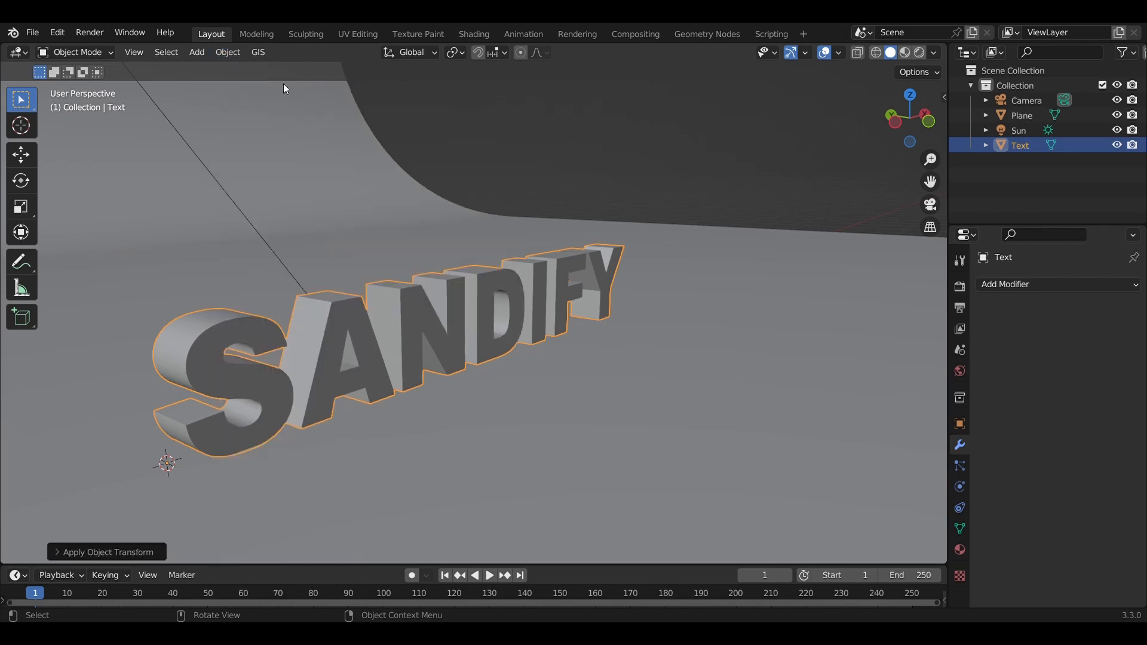
{"action": "left_click", "coordinate": [227, 51]}
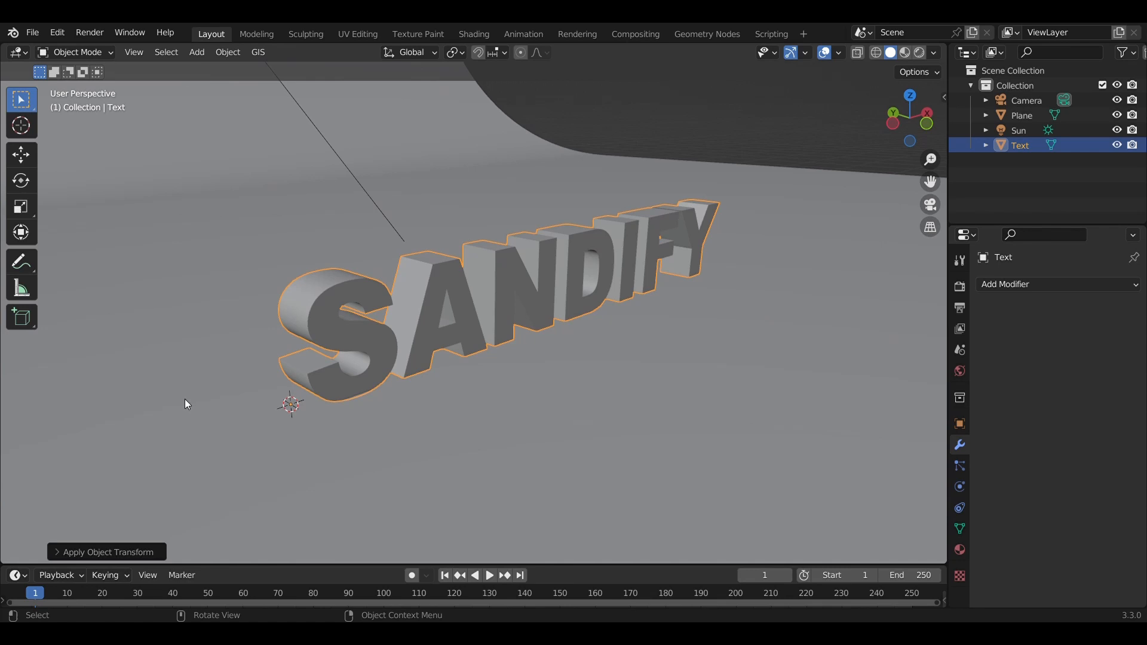
{"action": "mouse_move", "coordinate": [244, 404]}
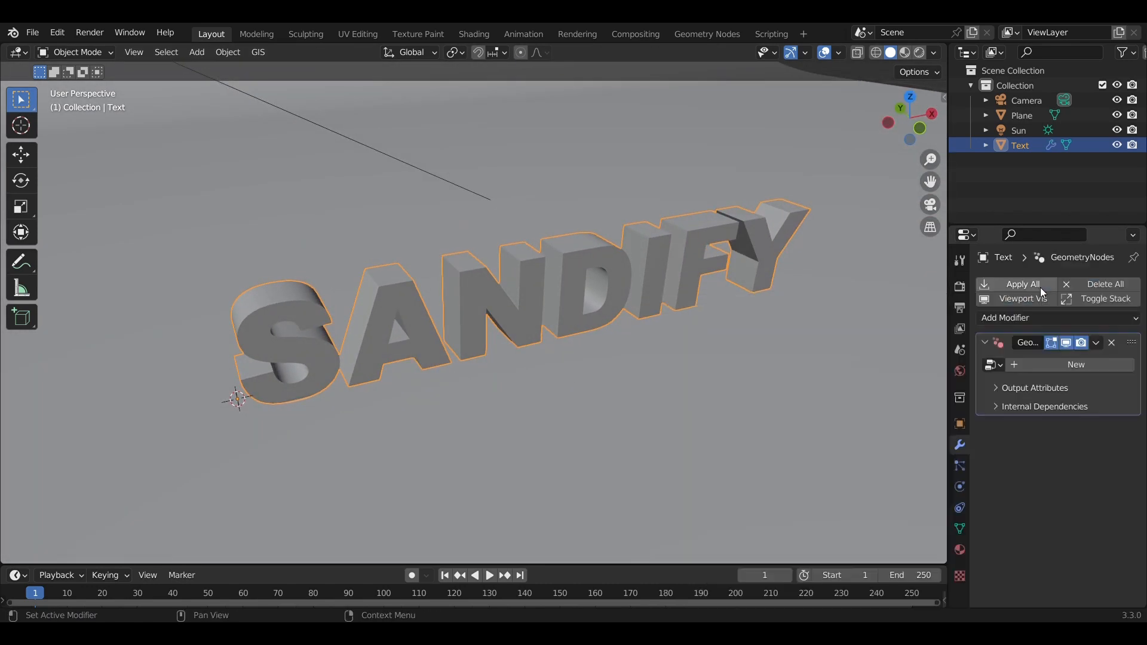
- Assign the 0 Sandify [Use This] node group to the text's Geometry Nodes modifier
{"action": "left_click", "coordinate": [992, 364]}
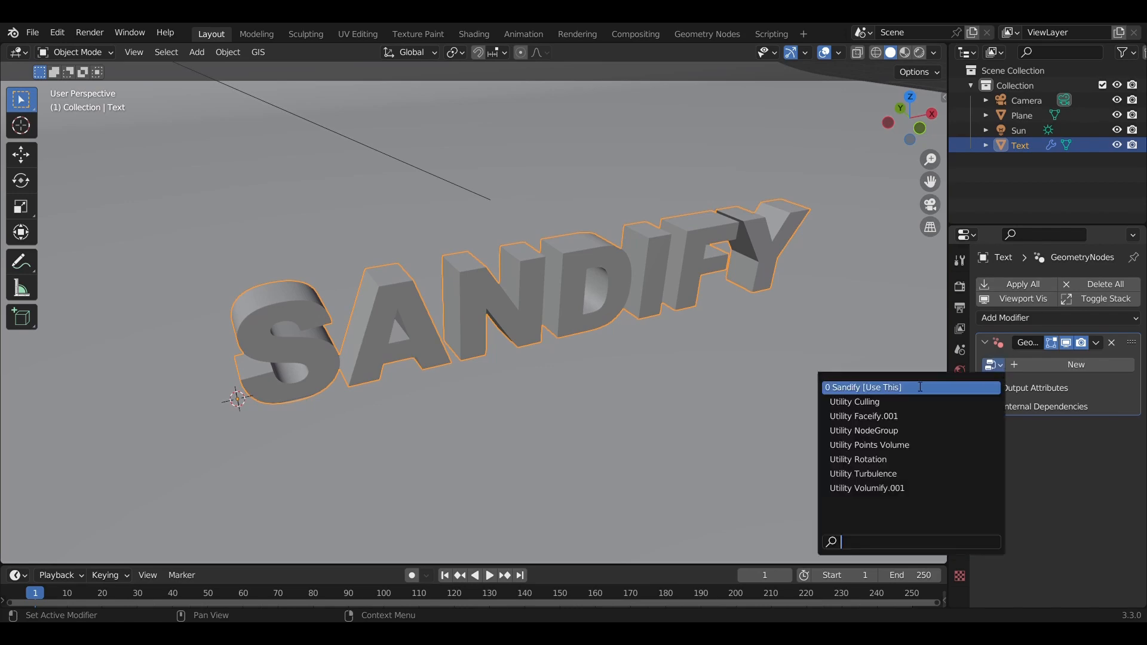
{"action": "left_click", "coordinate": [862, 387]}
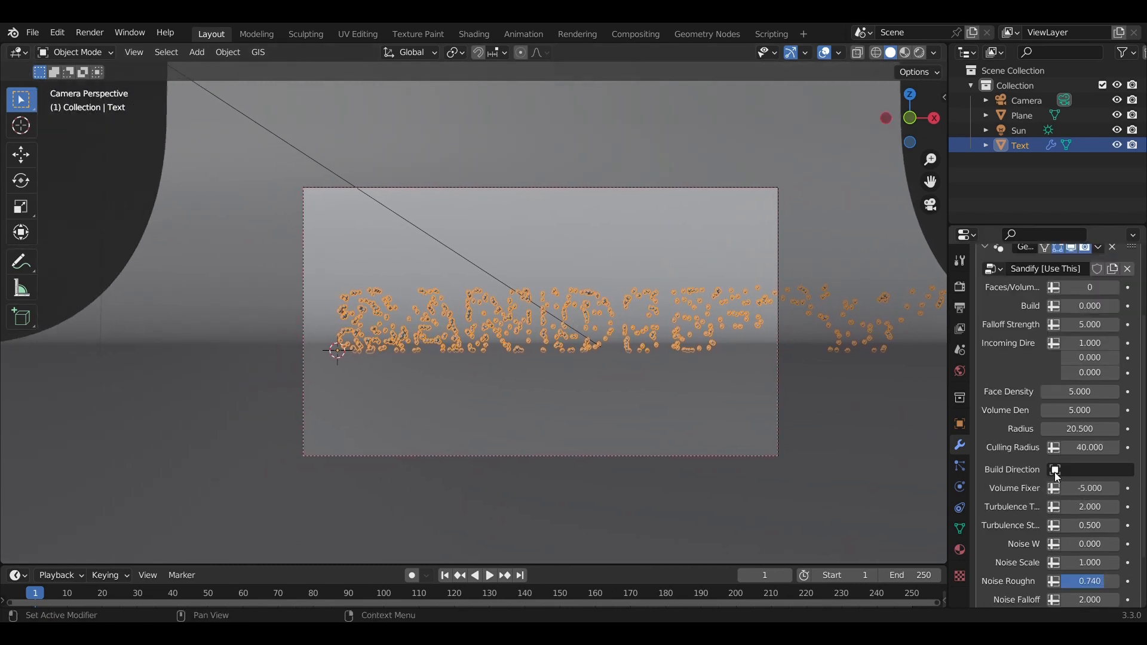
{"action": "mouse_move", "coordinate": [1100, 475]}
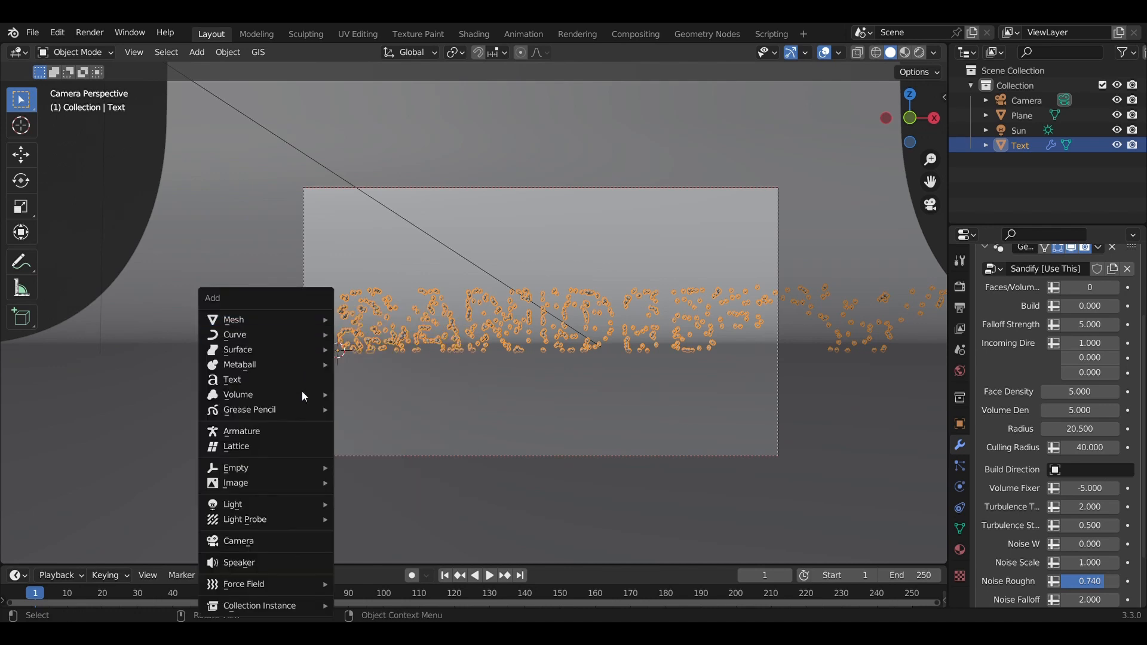
- Add an Empty, set it as the Sandify Build Direction object, and move it until the letters form
{"action": "left_click", "coordinate": [236, 468]}
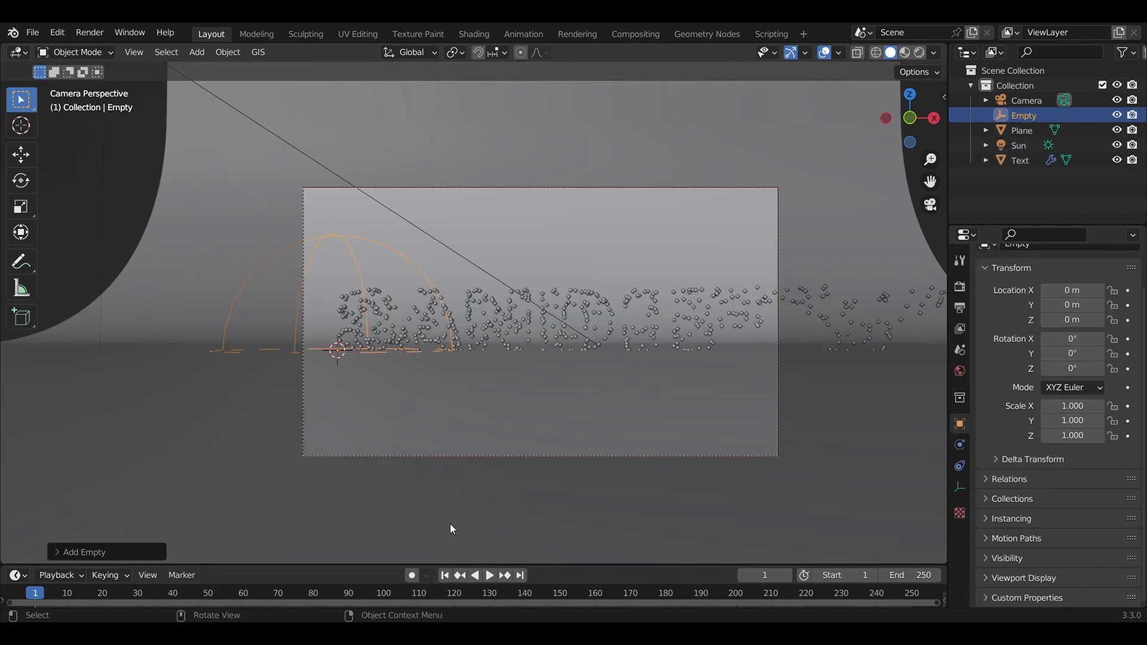
{"action": "key", "text": "g"}
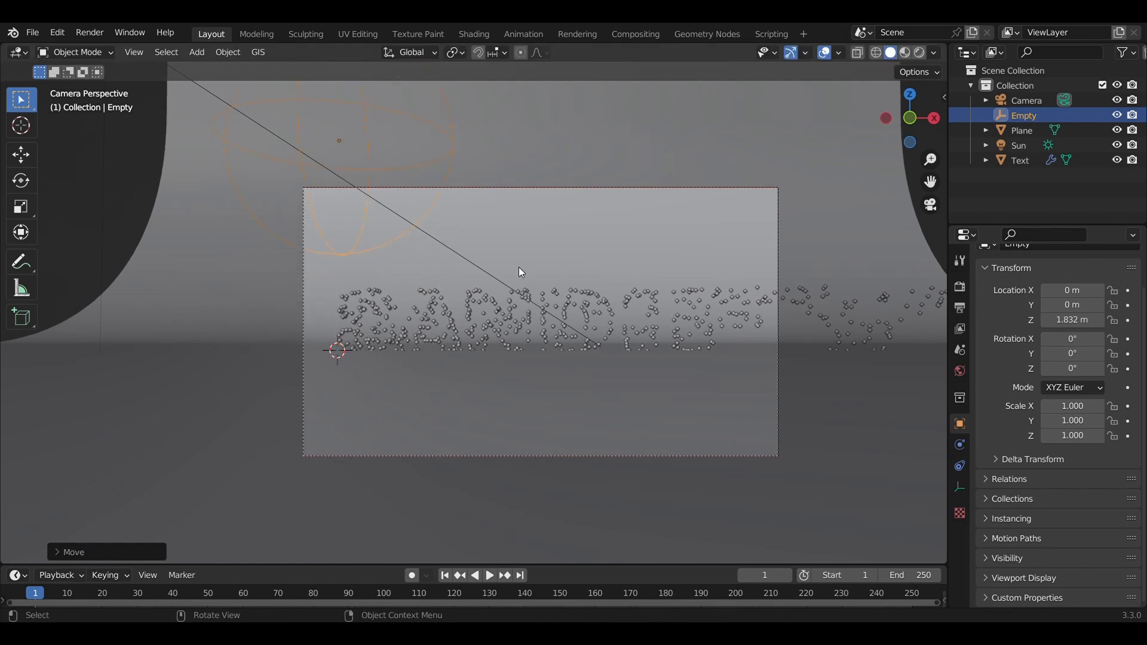
{"action": "mouse_move", "coordinate": [418, 236]}
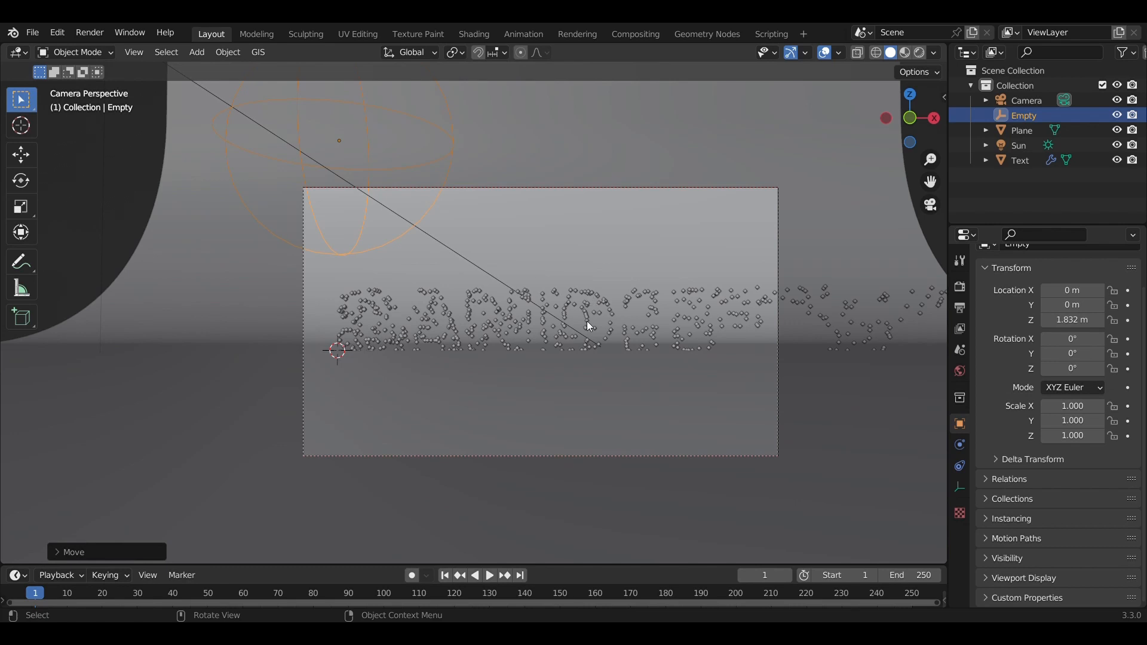
{"action": "mouse_move", "coordinate": [728, 242]}
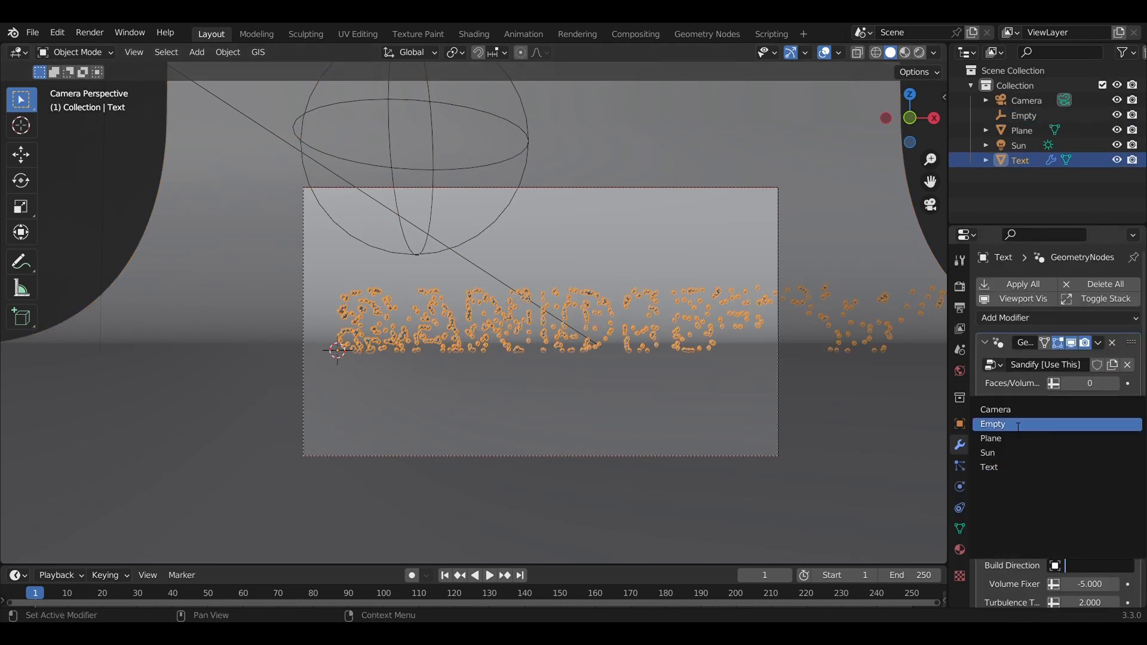
{"action": "left_click", "coordinate": [991, 423]}
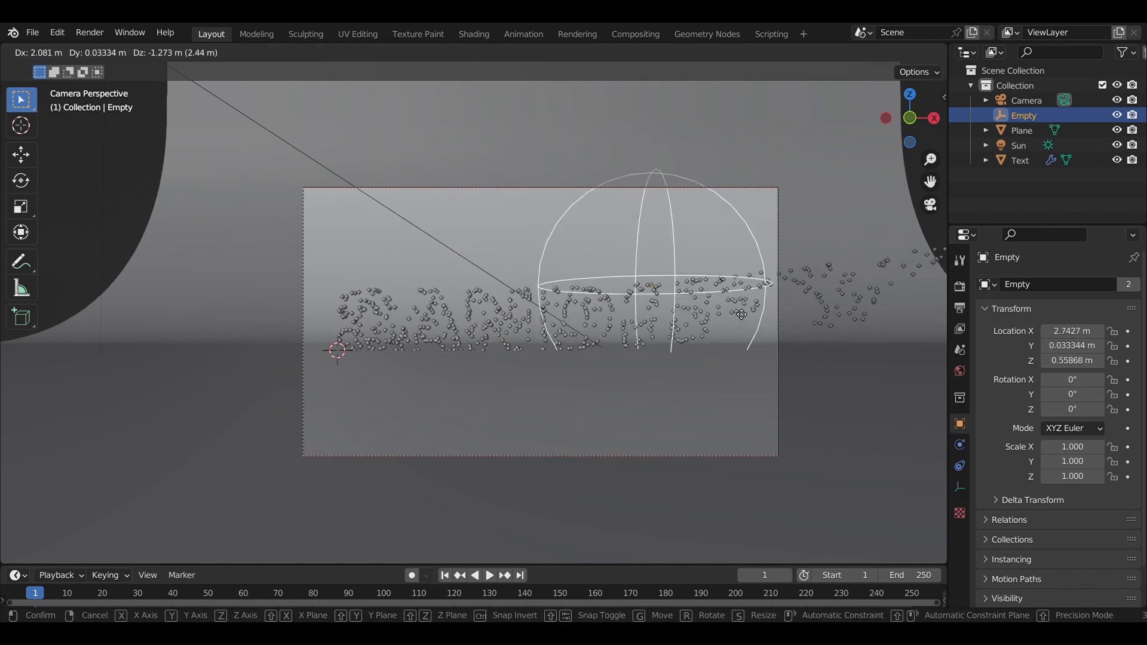
{"action": "left_click_drag", "start_coordinate": [740, 314], "coordinate": [760, 347]}
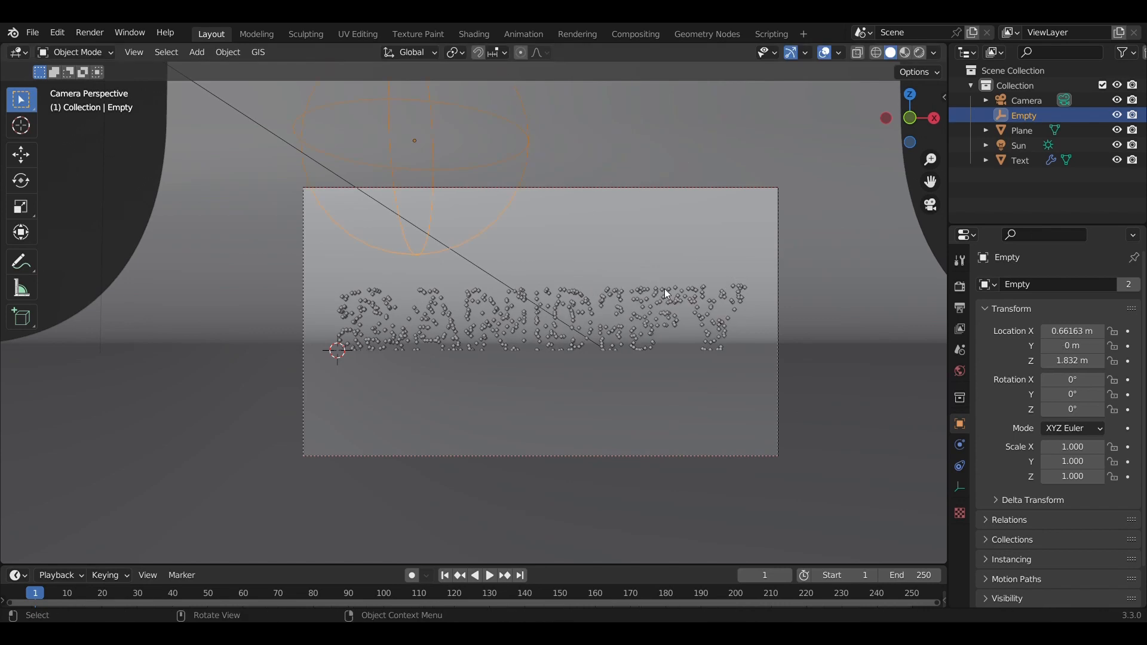
{"action": "left_click", "coordinate": [1019, 160]}
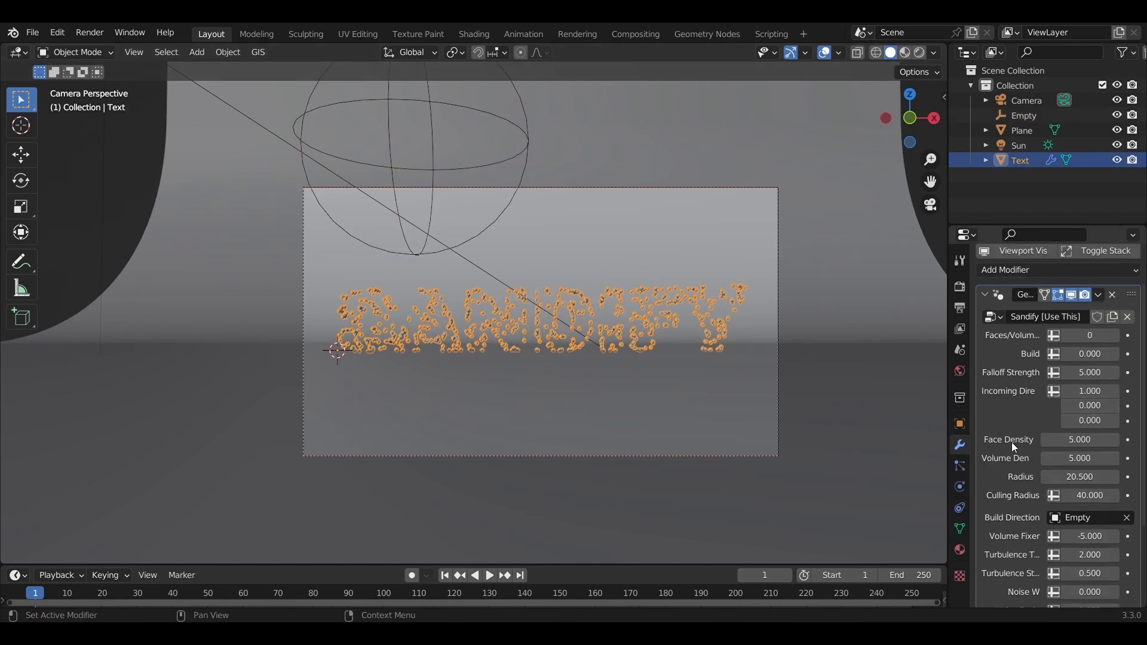
- Set Face Density to 500 and Radius to 10, scrubbing the build amount to check
{"action": "scroll", "scroll_direction": "down", "scroll_amount": 3}
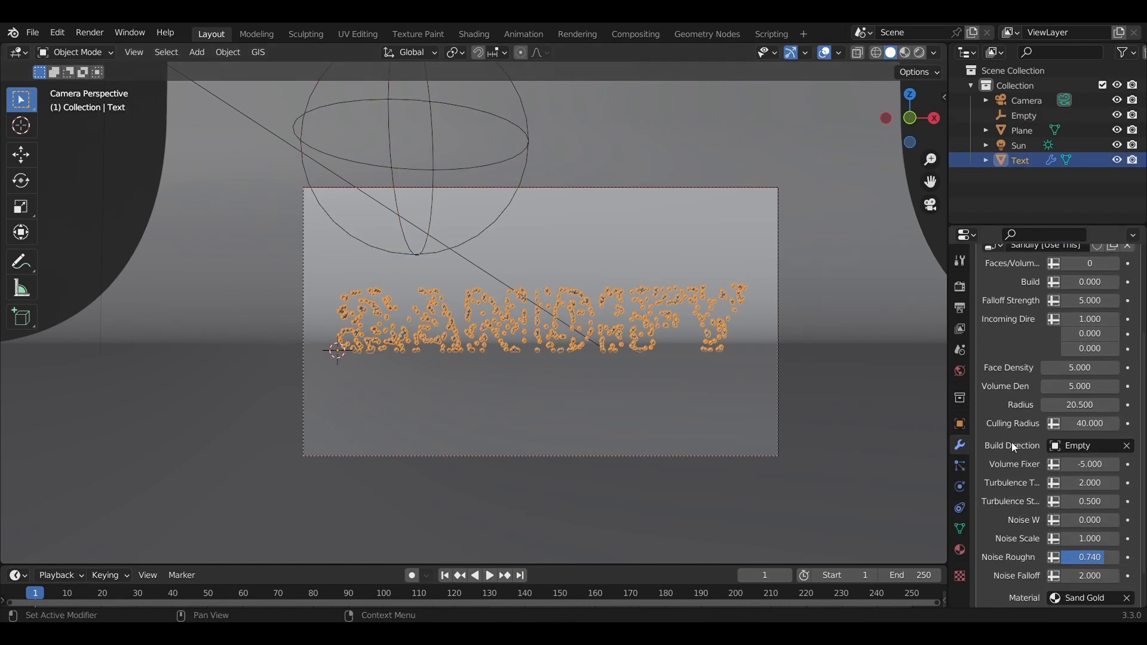
{"action": "double_click", "coordinate": [1080, 368]}
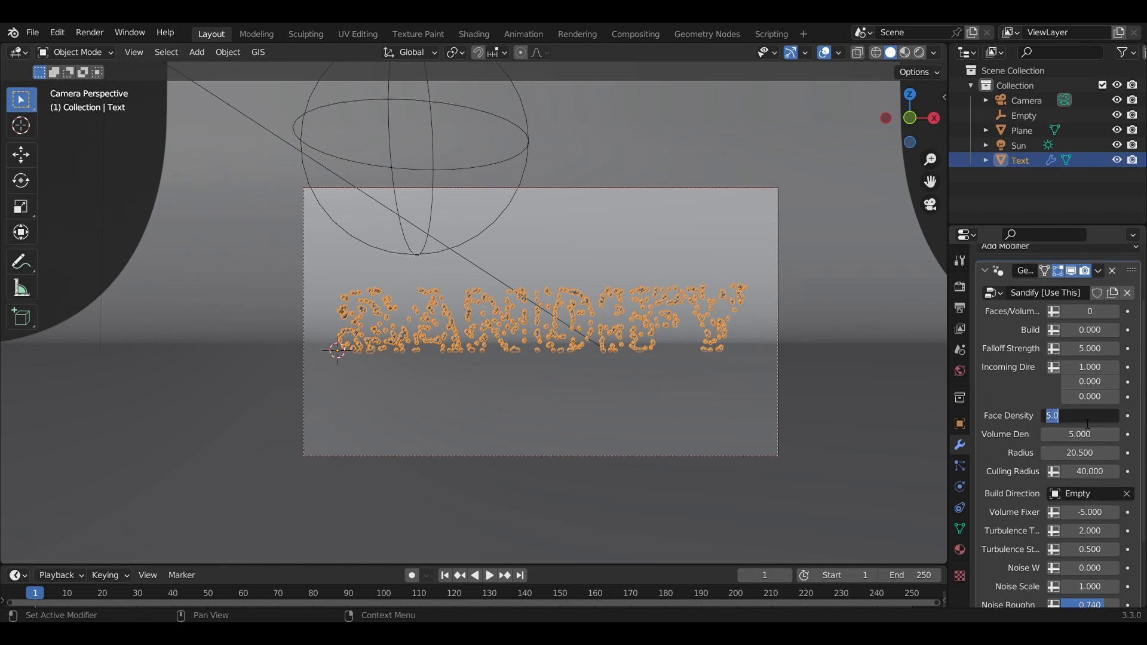
{"action": "type", "text": "500"}
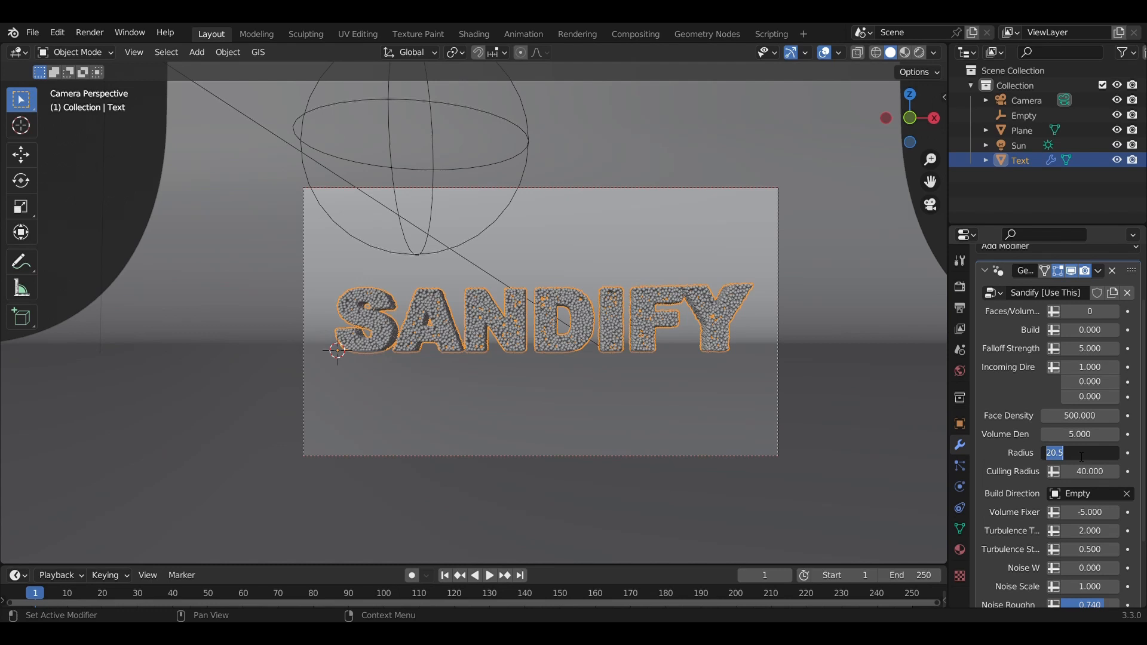
{"action": "type", "text": "10.000"}
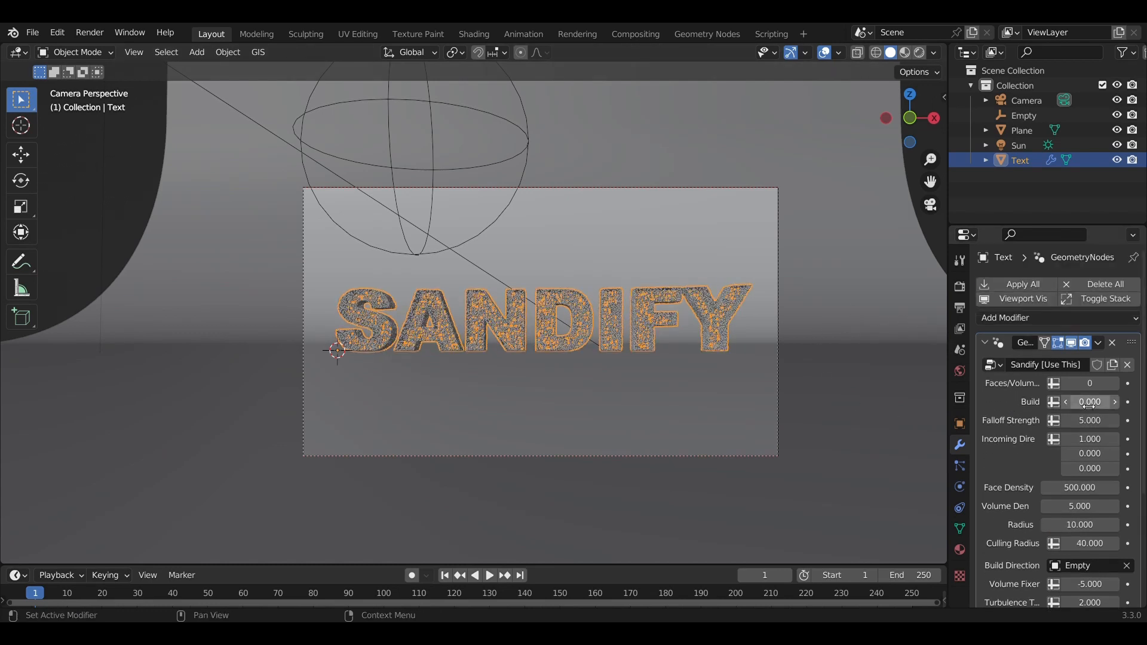
{"action": "left_click_drag", "start_coordinate": [1089, 402], "coordinate": [1038, 401]}
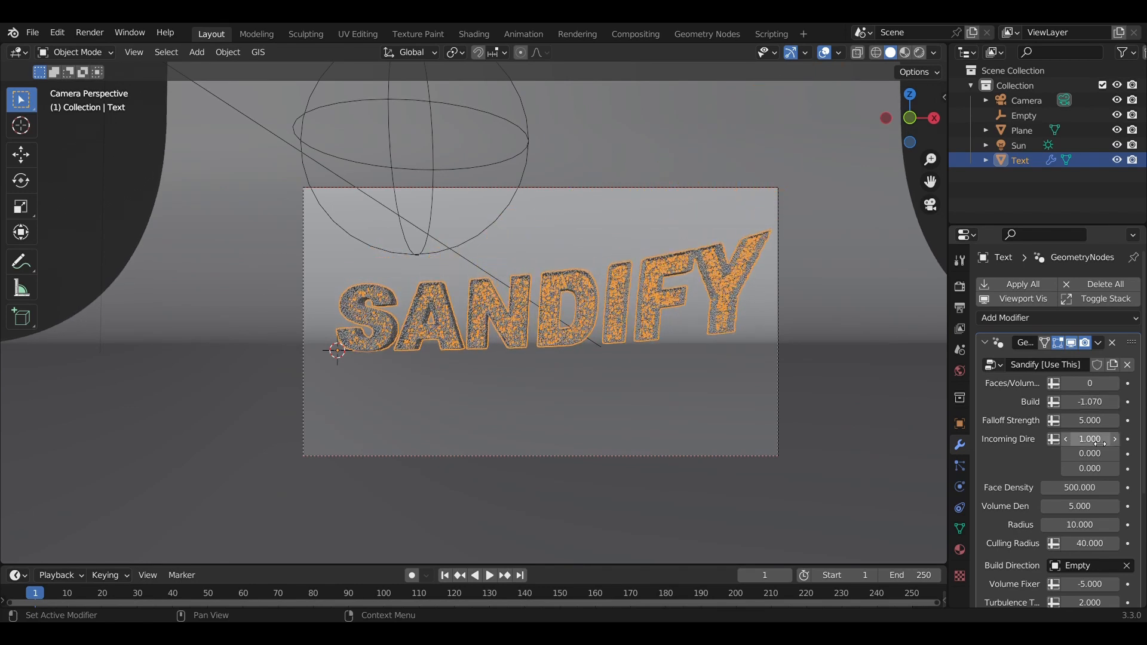
- Raise Falloff Strength to 40, set the build so later letters fly in, and reduce incoming direction X
{"action": "double_click", "coordinate": [1079, 420]}
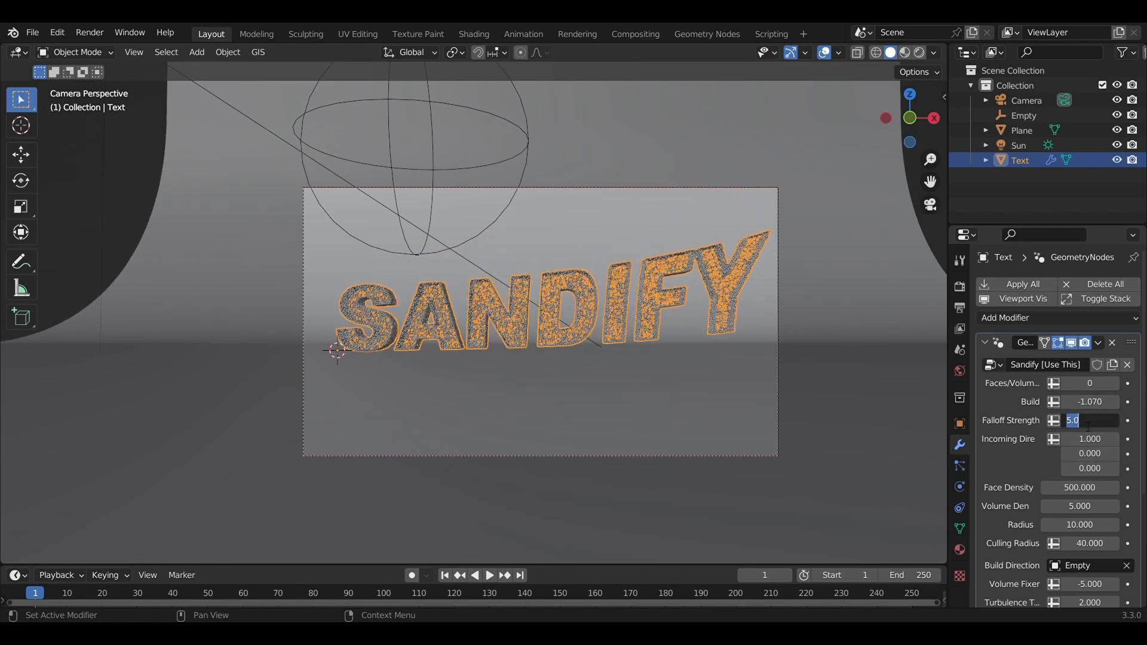
{"action": "type", "text": "40.000"}
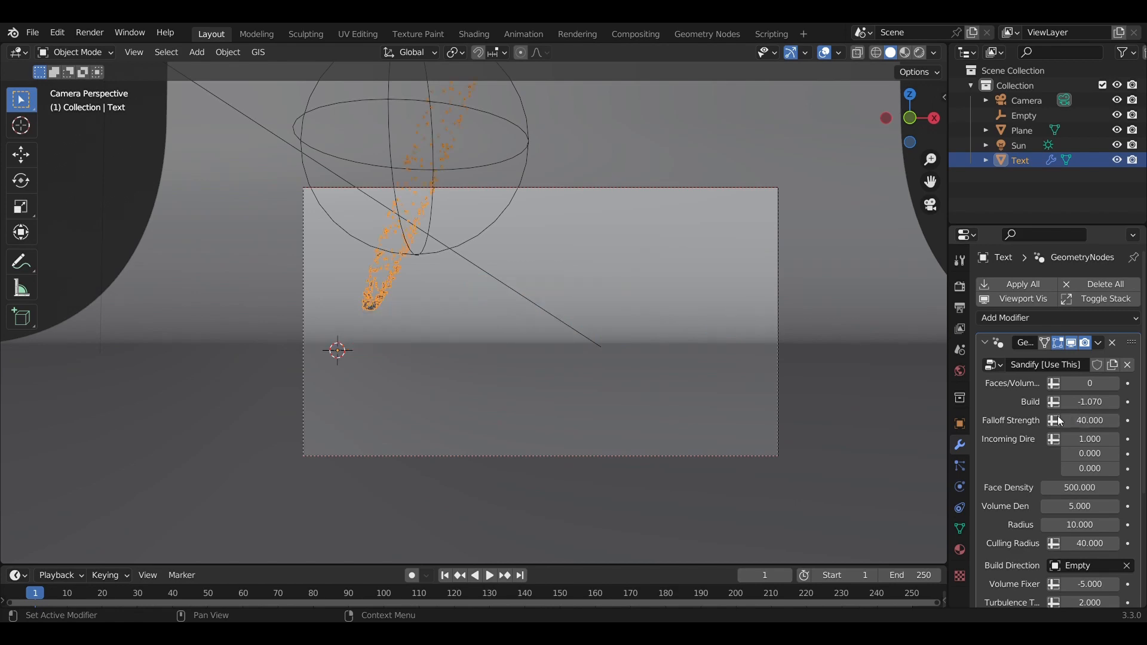
{"action": "left_click_drag", "start_coordinate": [1089, 401], "coordinate": [1061, 402]}
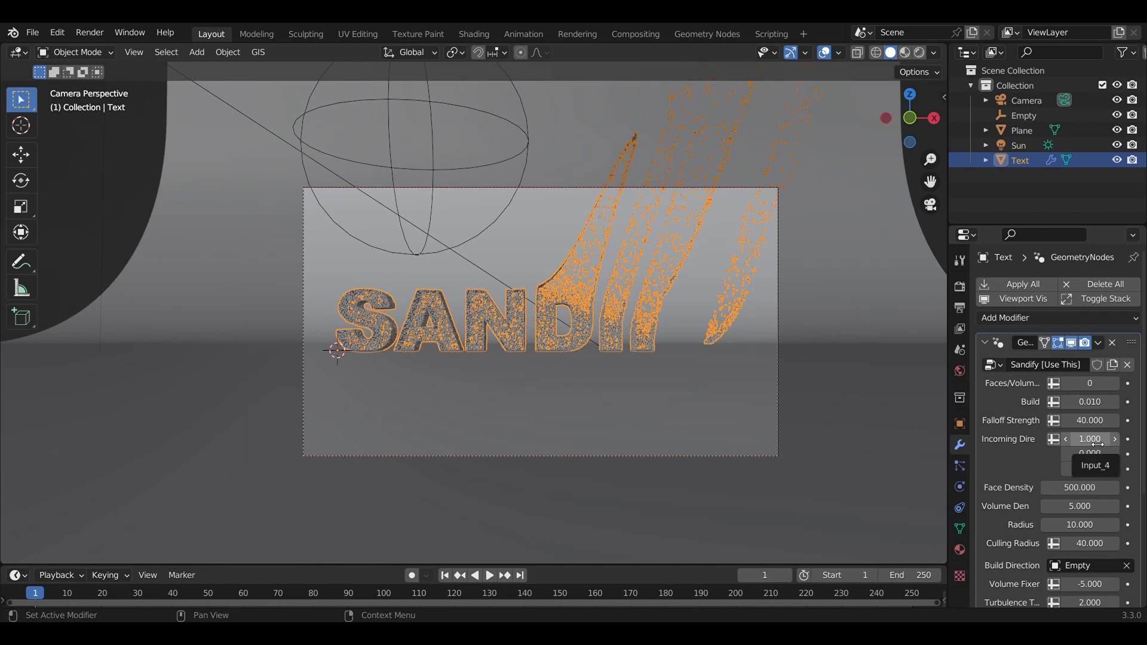
{"action": "left_click_drag", "start_coordinate": [1112, 438], "coordinate": [1064, 438]}
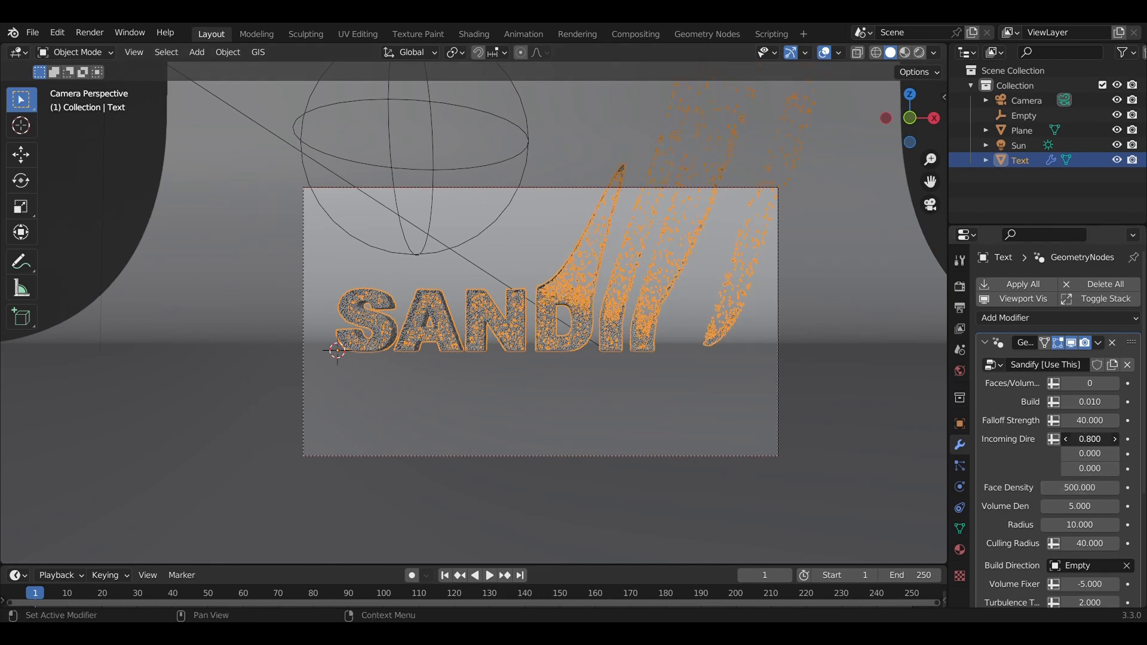
- Set the Incoming Direction to Z -0.7 and X about 2.33 so sand sweeps in from the upper right
{"action": "left_click_drag", "start_coordinate": [1090, 438], "coordinate": [1089, 438]}
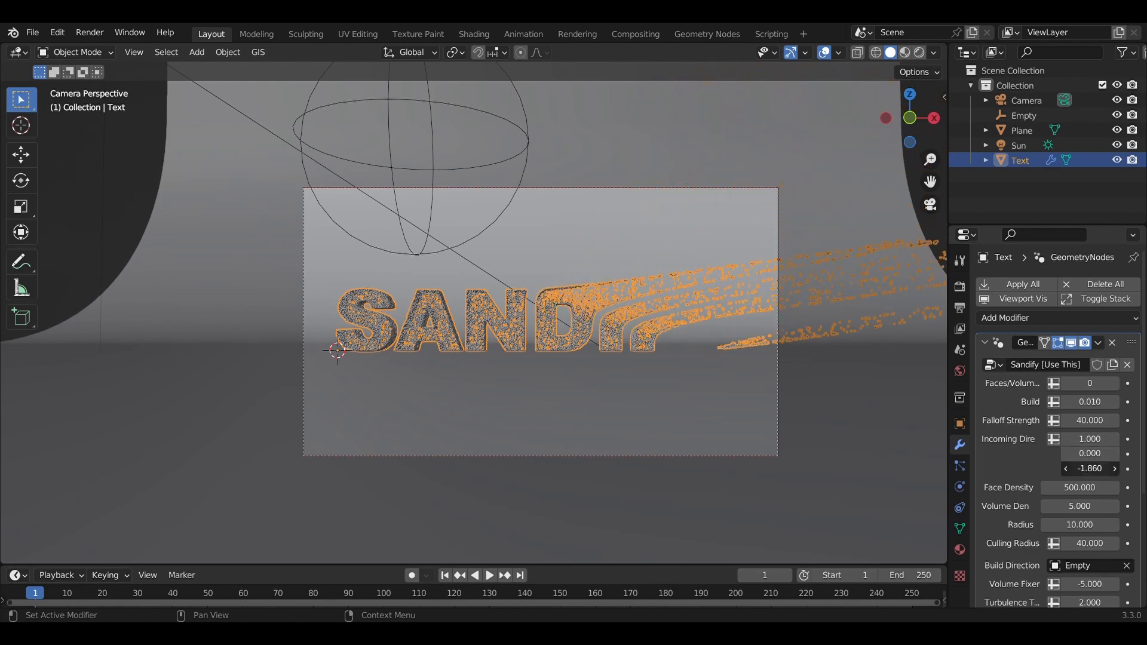
{"action": "left_click_drag", "start_coordinate": [1090, 468], "coordinate": [1112, 468]}
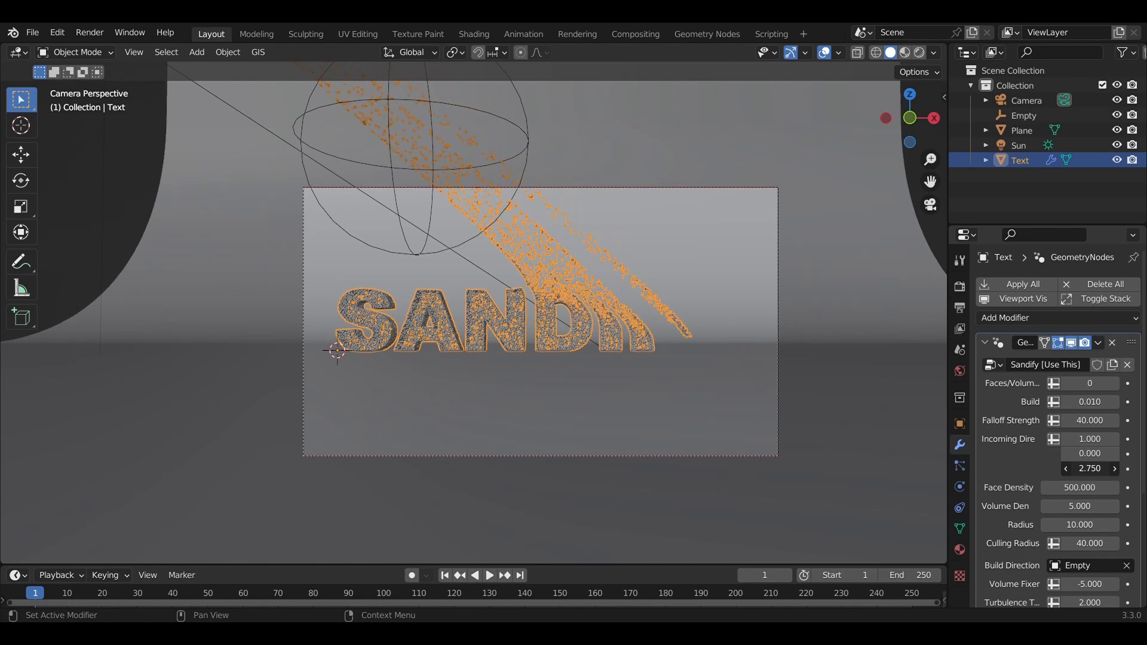
{"action": "left_click_drag", "start_coordinate": [1089, 468], "coordinate": [1103, 468]}
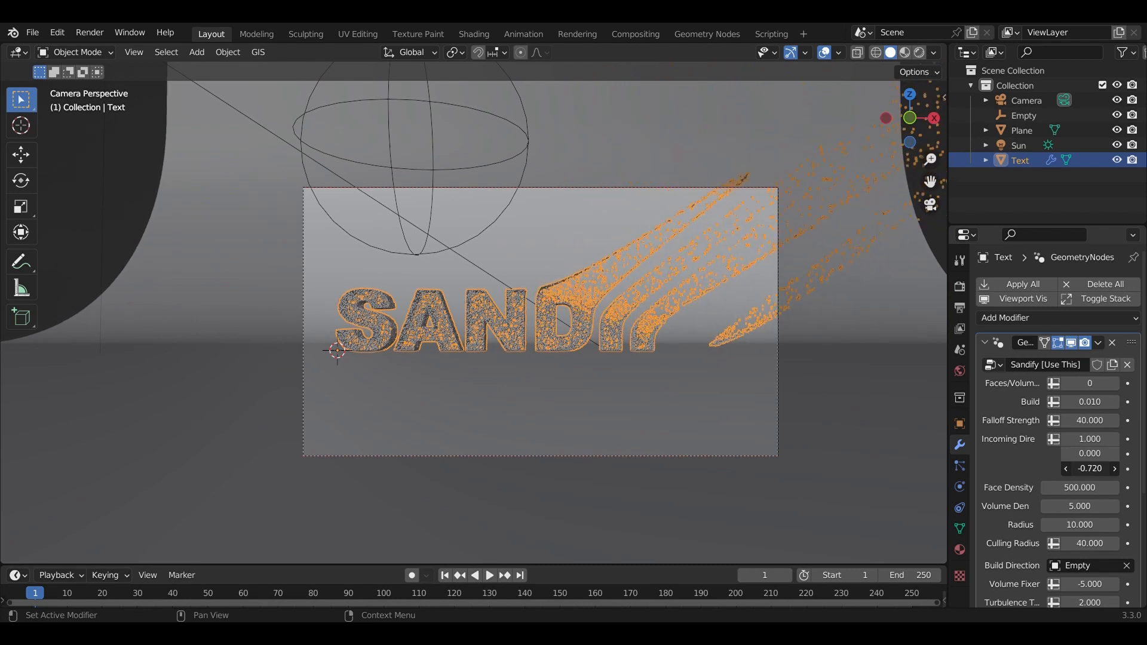
{"action": "left_click", "coordinate": [1113, 469]}
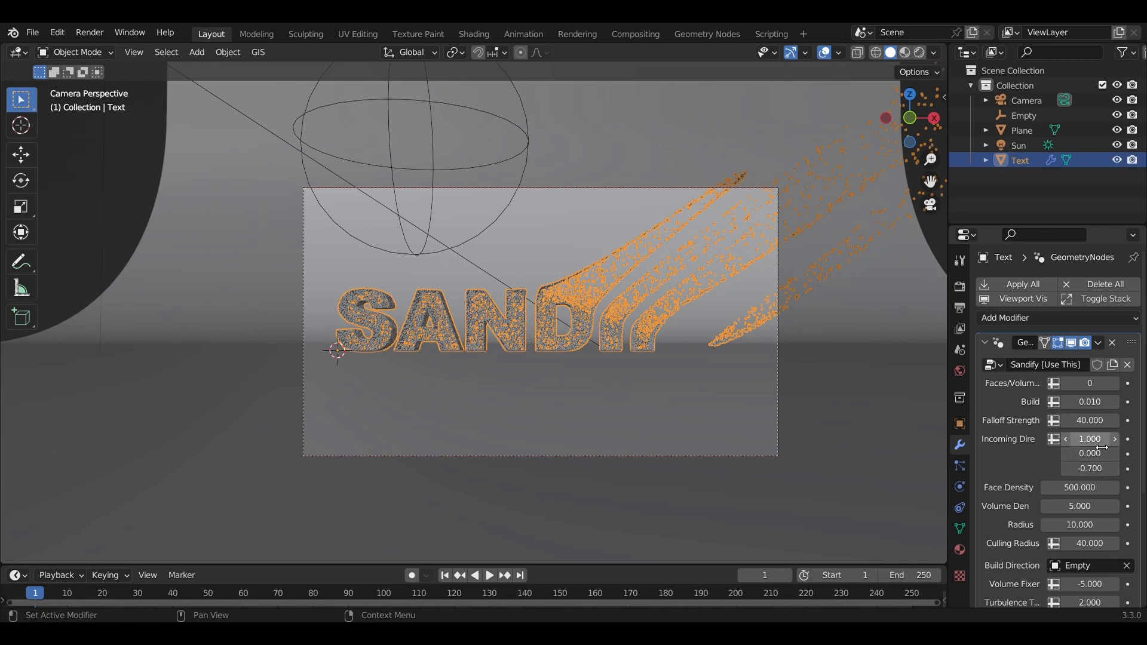
{"action": "left_click_drag", "start_coordinate": [1088, 438], "coordinate": [1103, 439]}
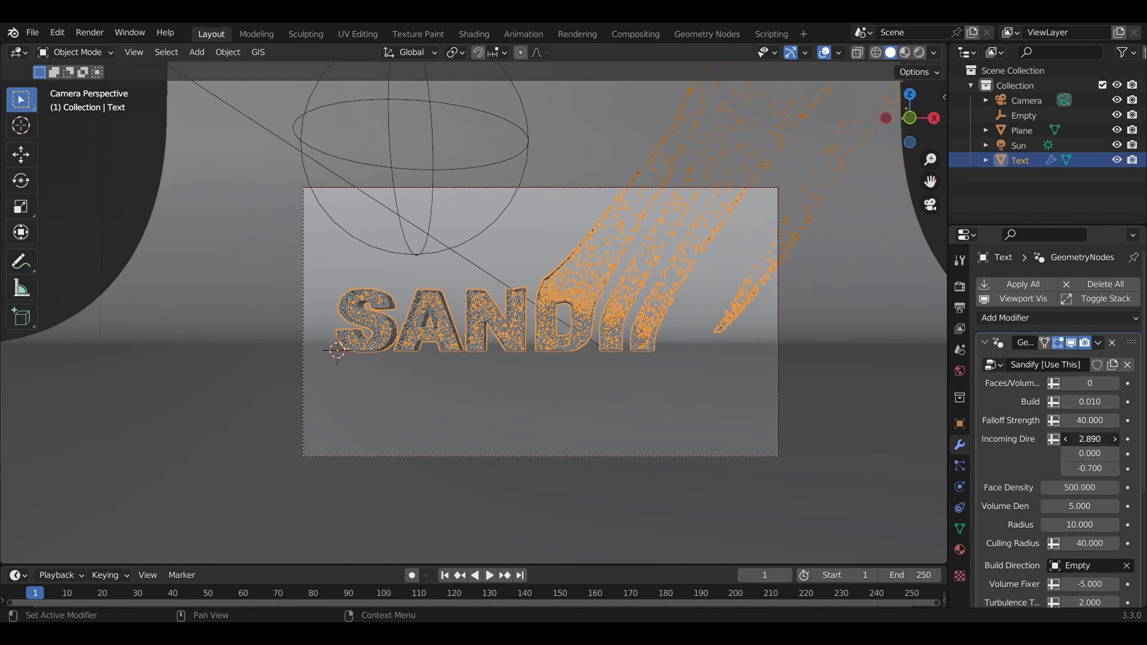
{"action": "left_click_drag", "start_coordinate": [1089, 438], "coordinate": [1054, 438]}
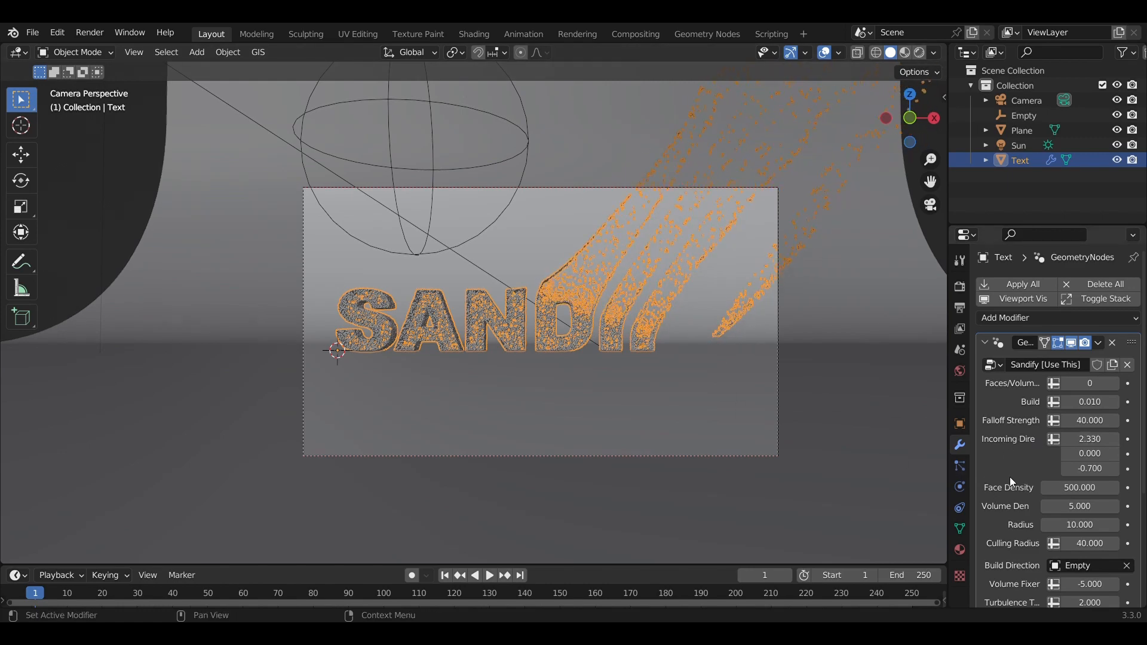
{"action": "scroll", "scroll_direction": "down", "scroll_amount": 3}
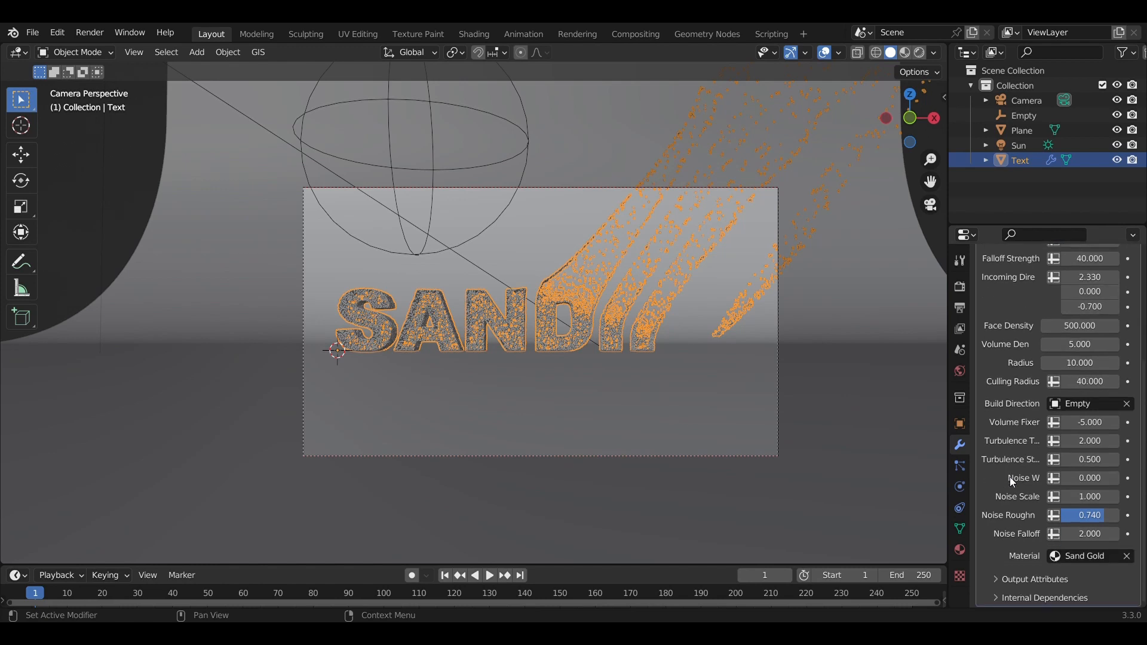
{"action": "mouse_move", "coordinate": [1039, 442]}
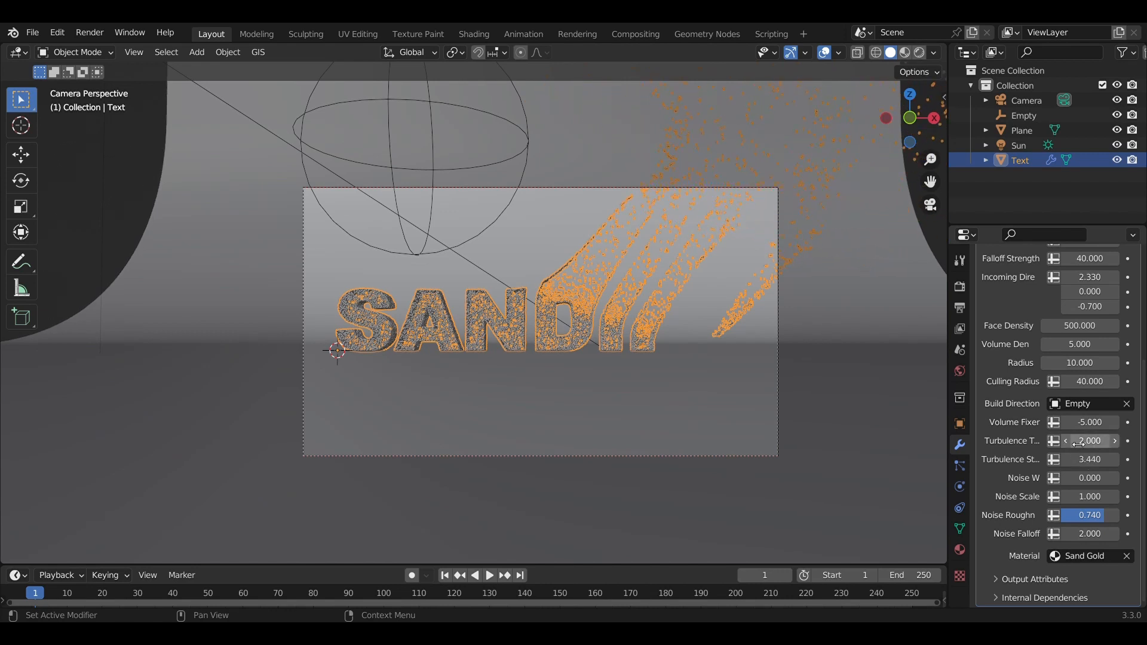
- Raise Turbulence Strength to 3.44 and nudge Turbulence Time to about 1.15 for wispier sand
{"action": "left_click_drag", "start_coordinate": [1089, 440], "coordinate": [1075, 440]}
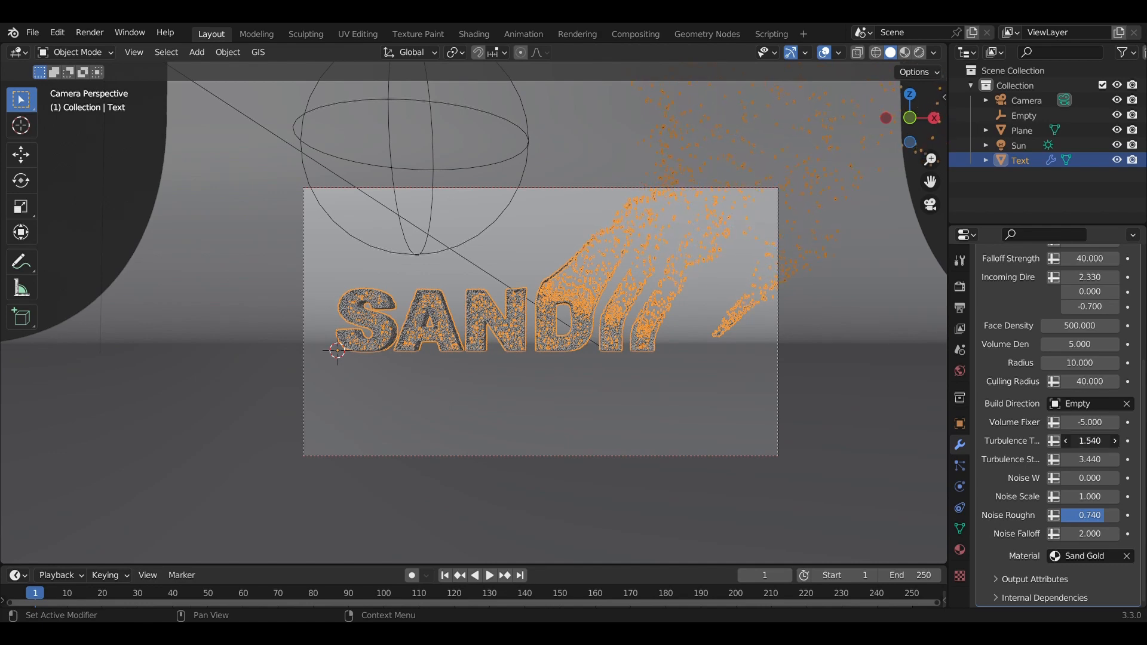
{"action": "left_click", "coordinate": [1066, 441]}
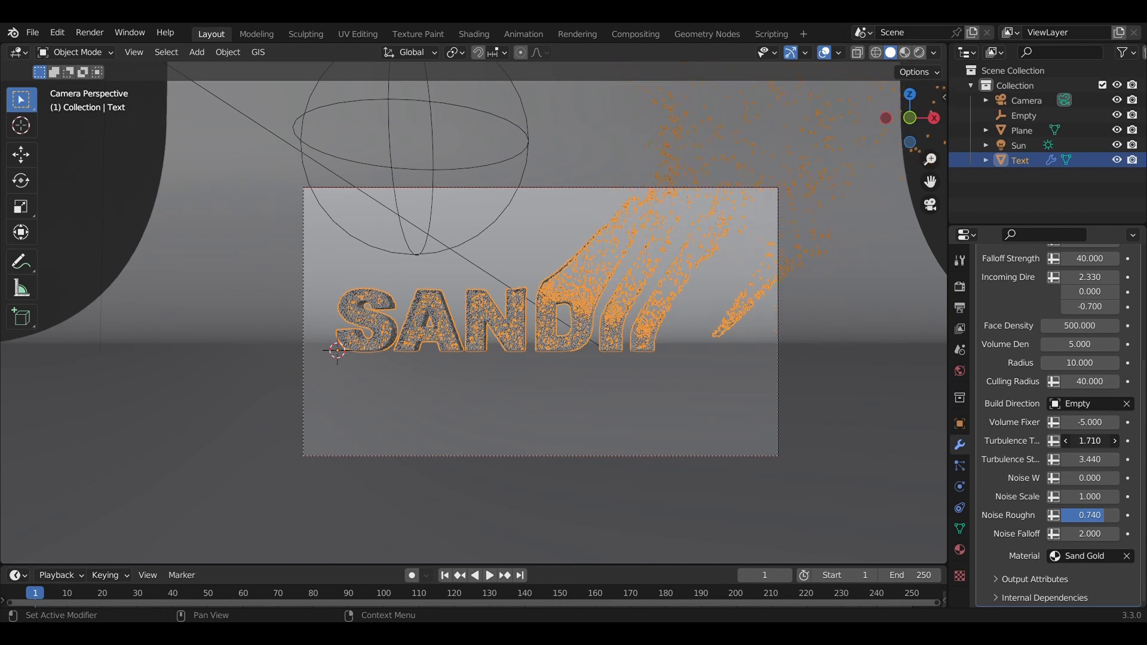
{"action": "left_click", "coordinate": [1065, 441]}
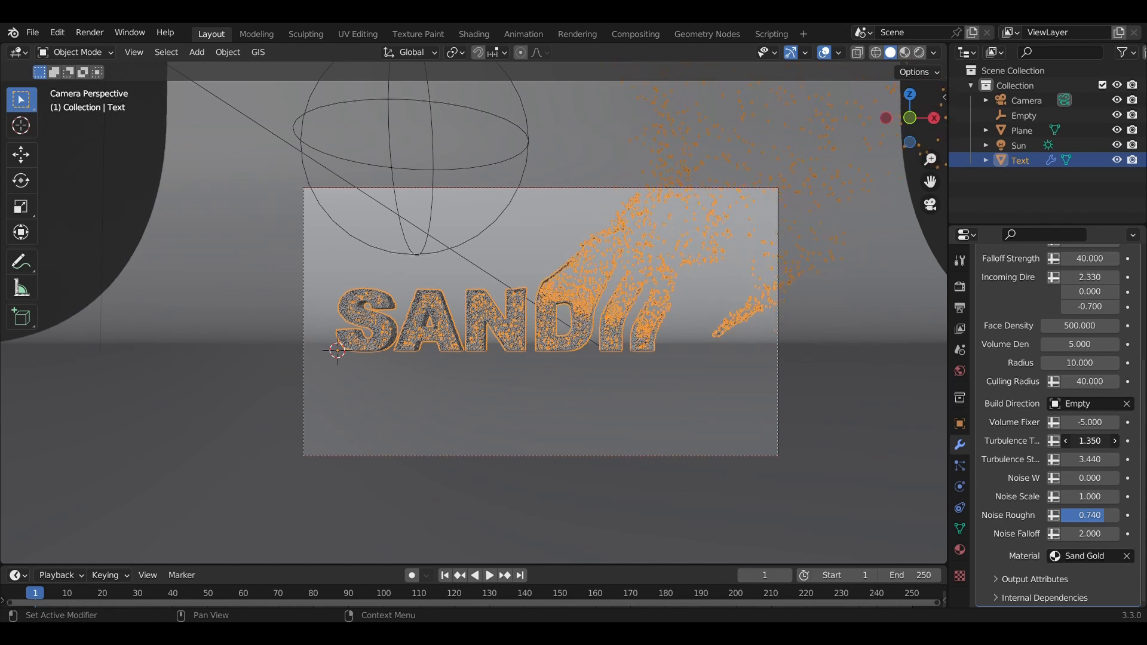
{"action": "left_click", "coordinate": [1066, 441]}
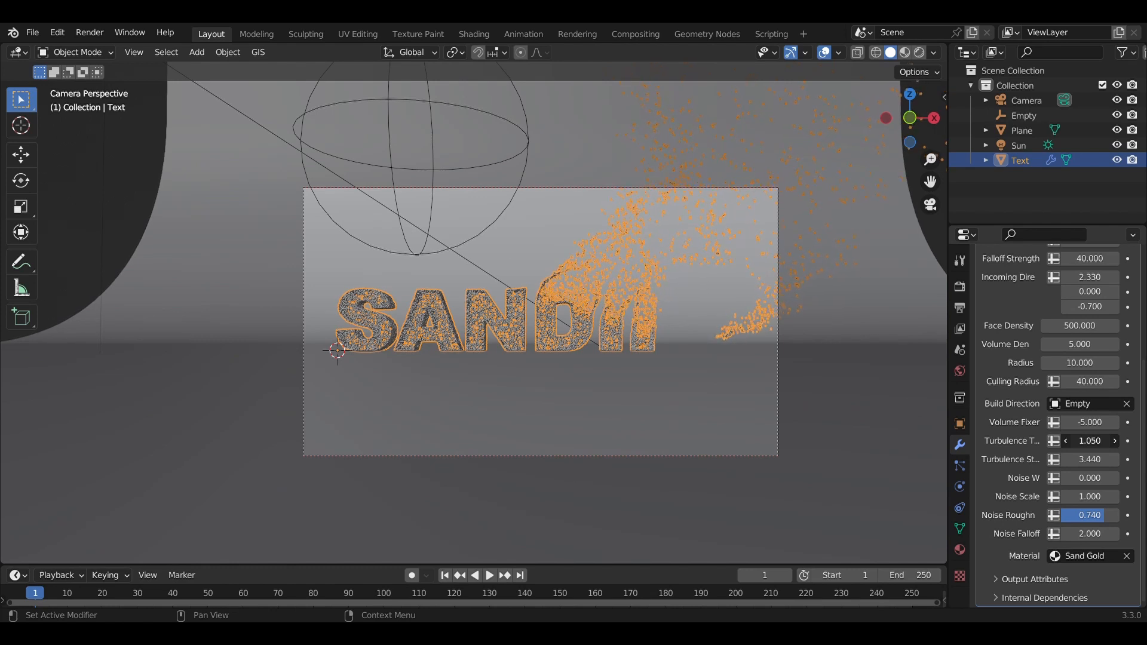
{"action": "left_click", "coordinate": [1114, 441]}
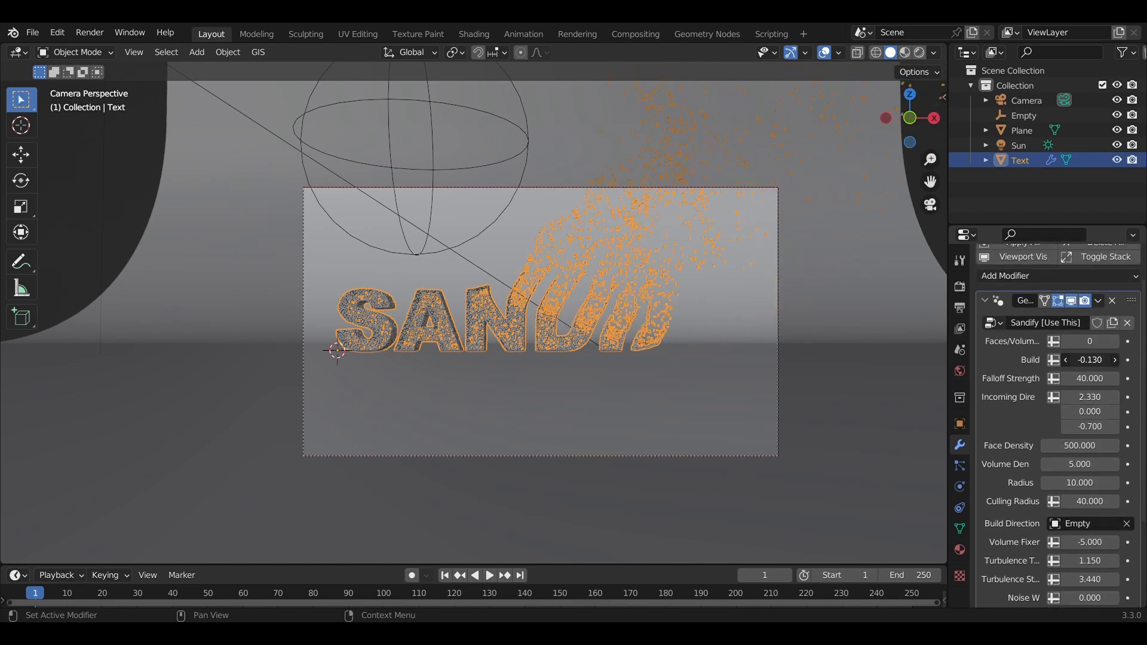
- Lower the Sandify Noise Roughness to 0.659
{"action": "scroll", "scroll_direction": "down", "scroll_amount": 3}
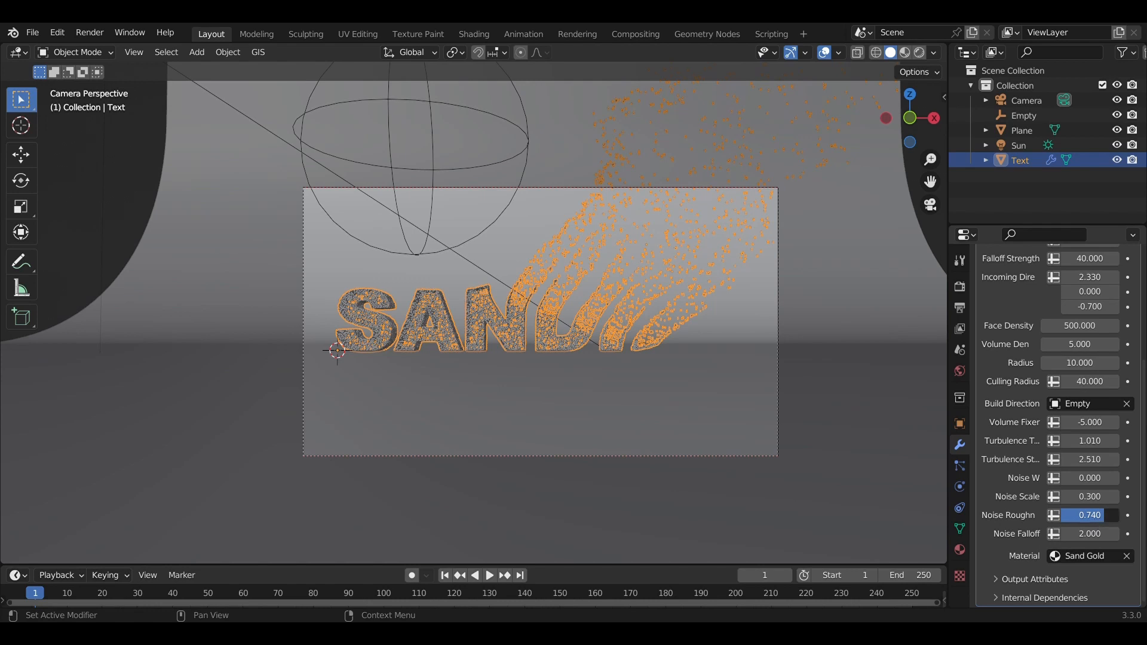
{"action": "left_click_drag", "start_coordinate": [1088, 514], "coordinate": [1079, 515]}
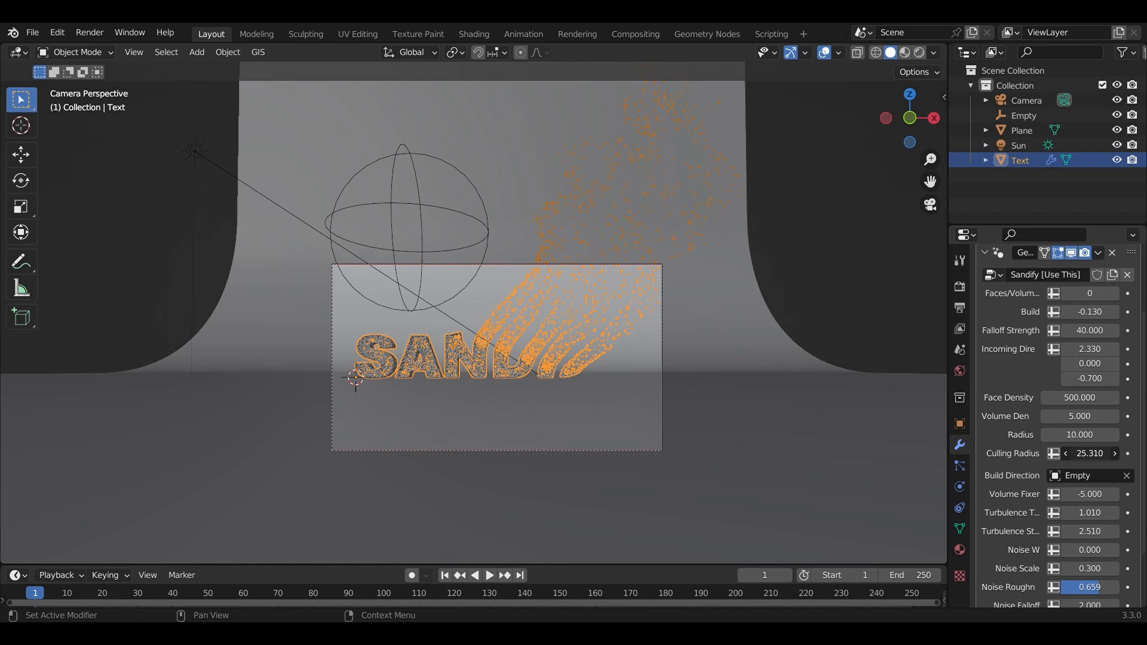
- Shrink the Sandify Culling Radius down to 4.5
{"action": "left_click_drag", "start_coordinate": [1089, 453], "coordinate": [1075, 453]}
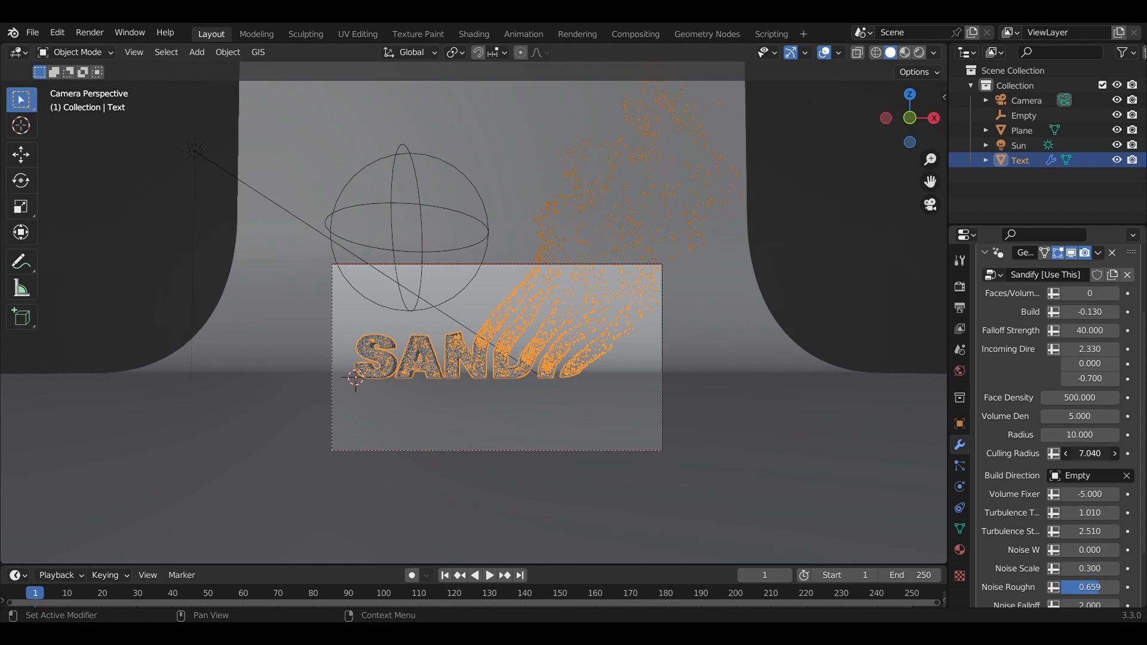
{"action": "left_click_drag", "start_coordinate": [1090, 453], "coordinate": [1068, 452]}
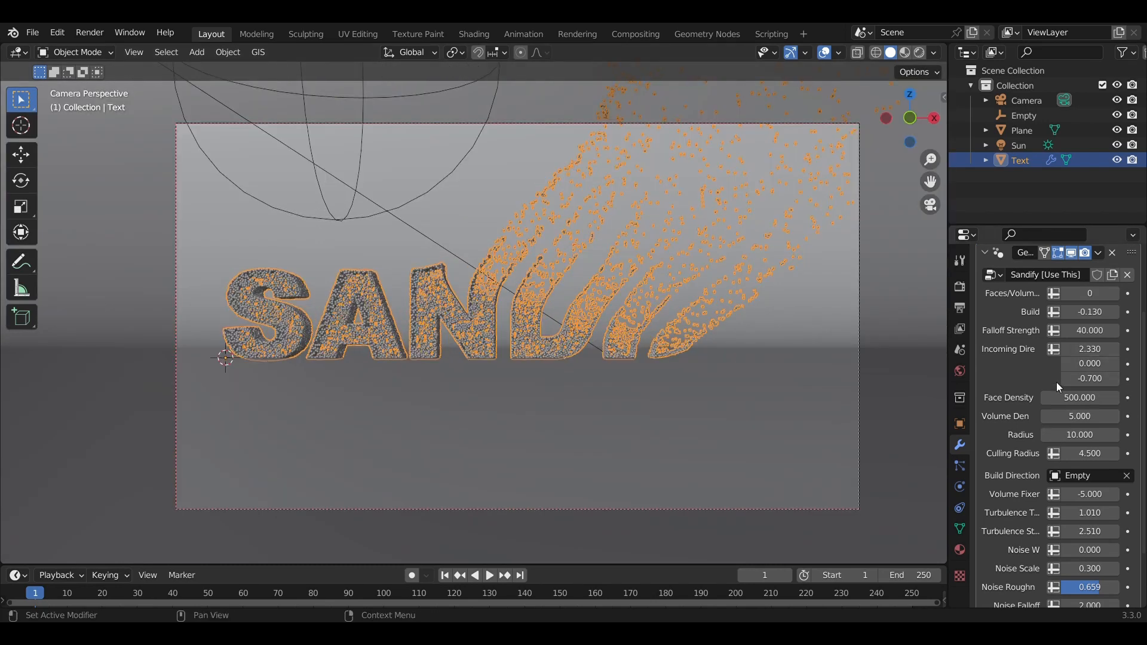
{"action": "mouse_move", "coordinate": [1058, 377]}
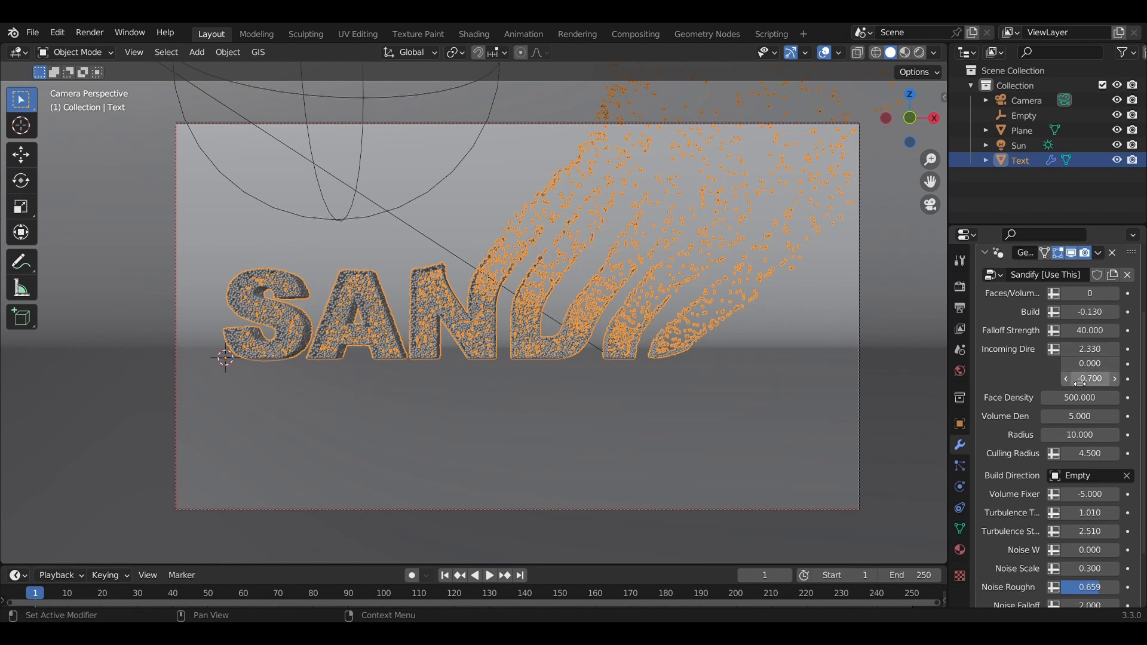
{"action": "mouse_move", "coordinate": [1064, 337]}
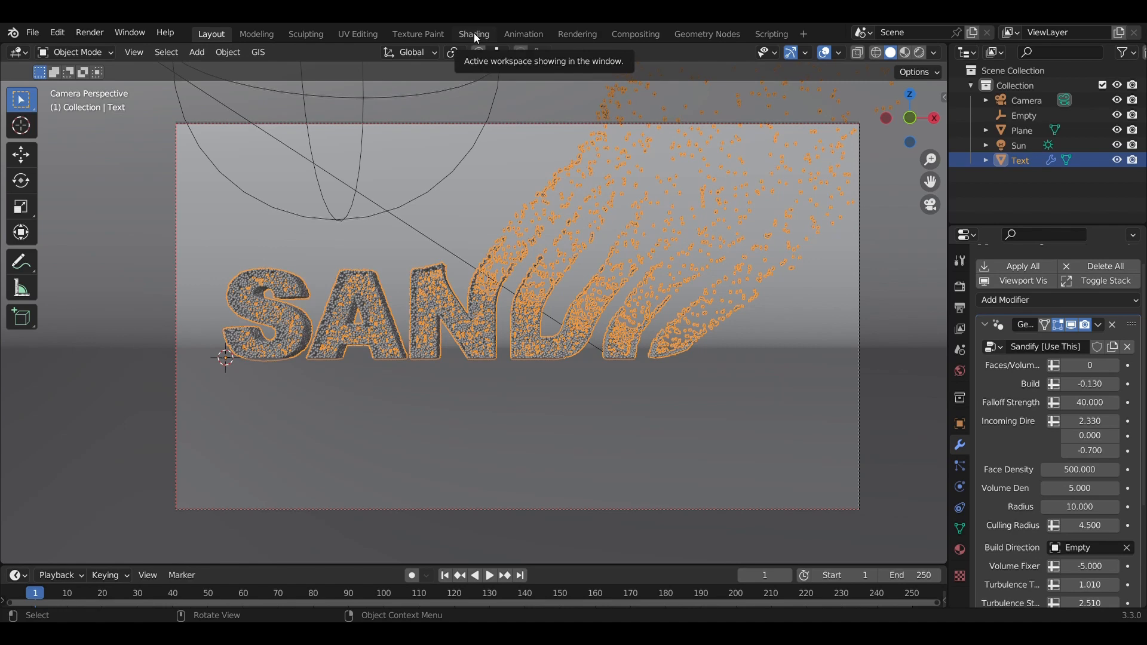
- Switch to the Shading workspace with Rendered viewport shading for a live preview
{"action": "left_click", "coordinate": [473, 34]}
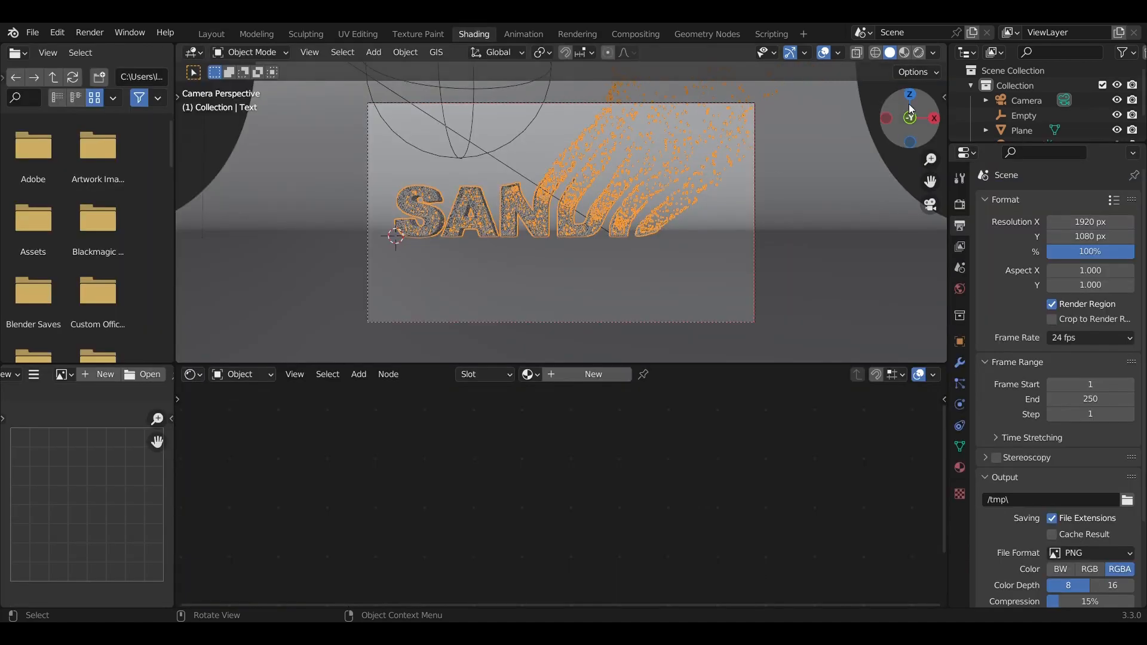
{"action": "left_click", "coordinate": [902, 51]}
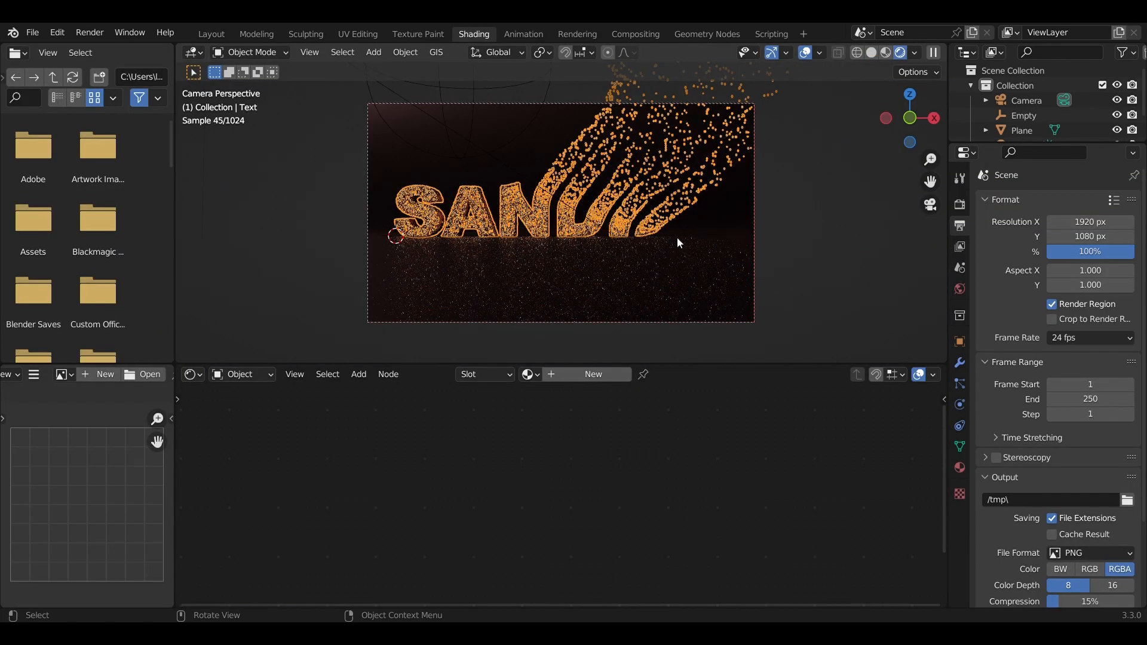
{"action": "left_click", "coordinate": [1021, 130]}
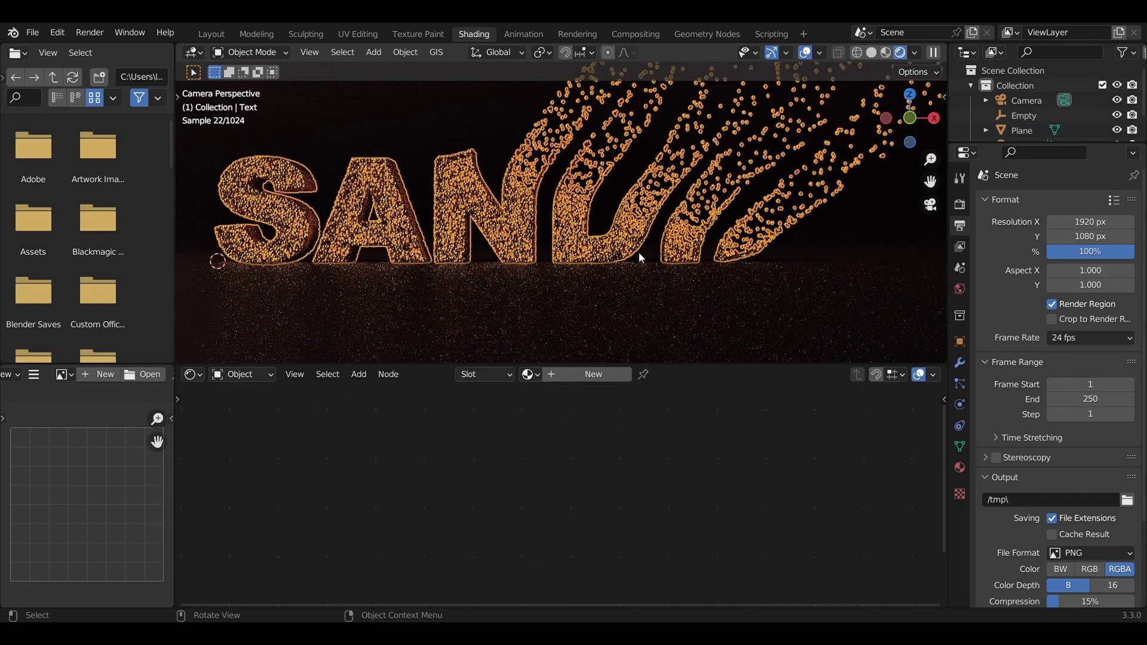
- In the Sandify modifier, set Radius to 2 and Face Density to 5000 for finer sand
{"action": "left_click", "coordinate": [958, 362]}
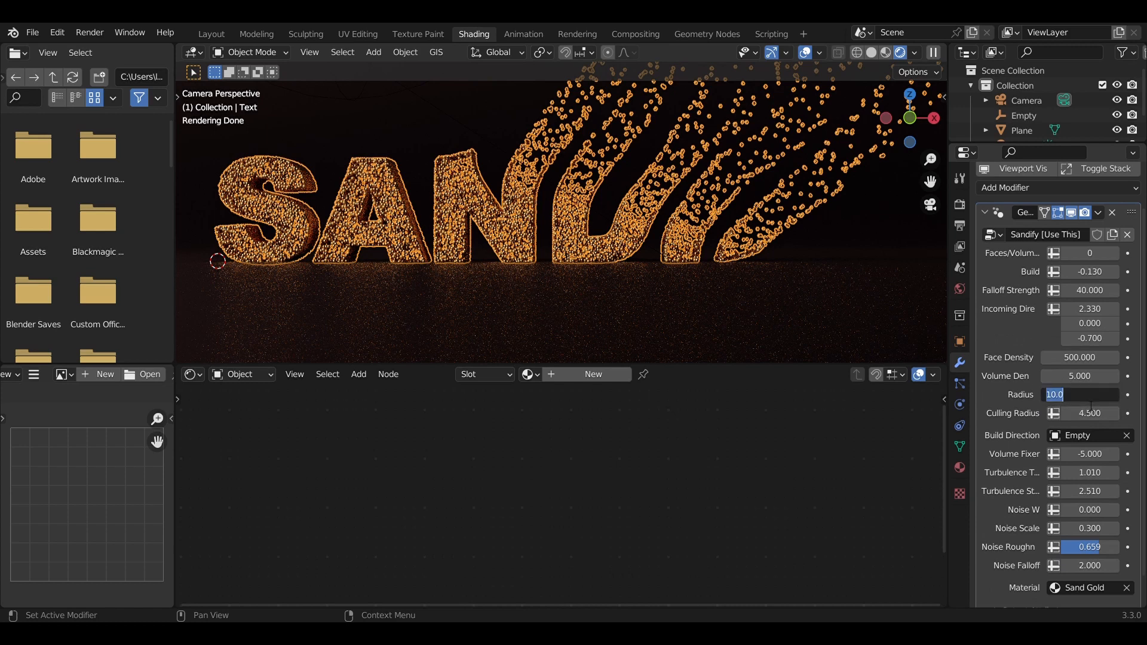
{"action": "type", "text": "2.000"}
{"action": "left_click", "coordinate": [1081, 356]}
{"action": "type", "text": "5"}
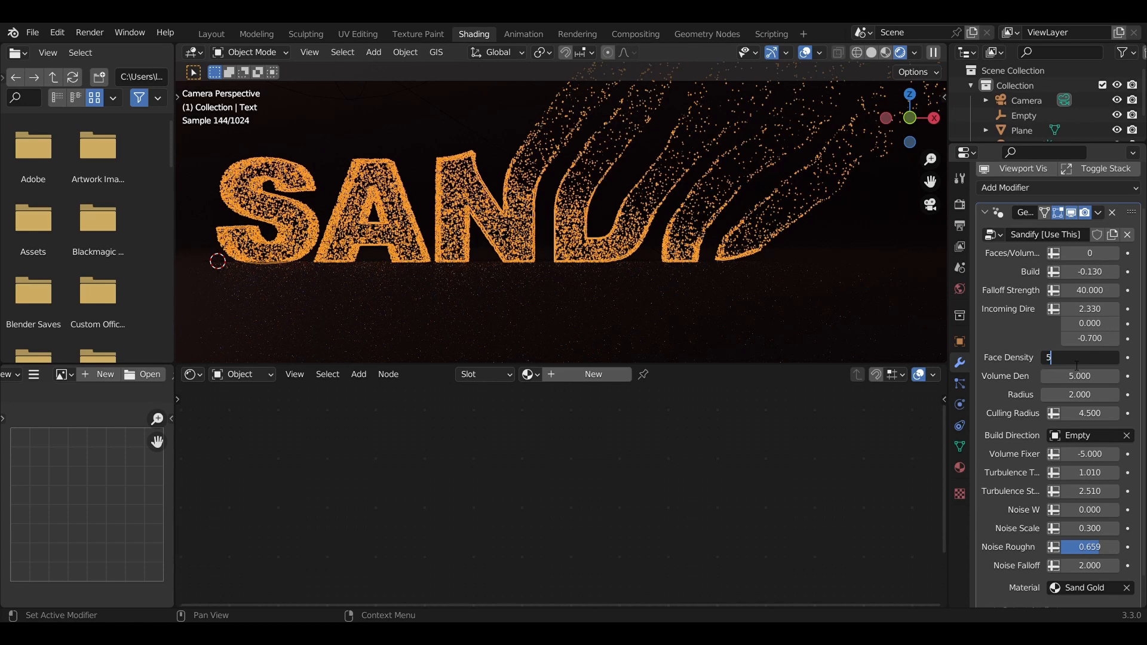
{"action": "type", "text": "000"}
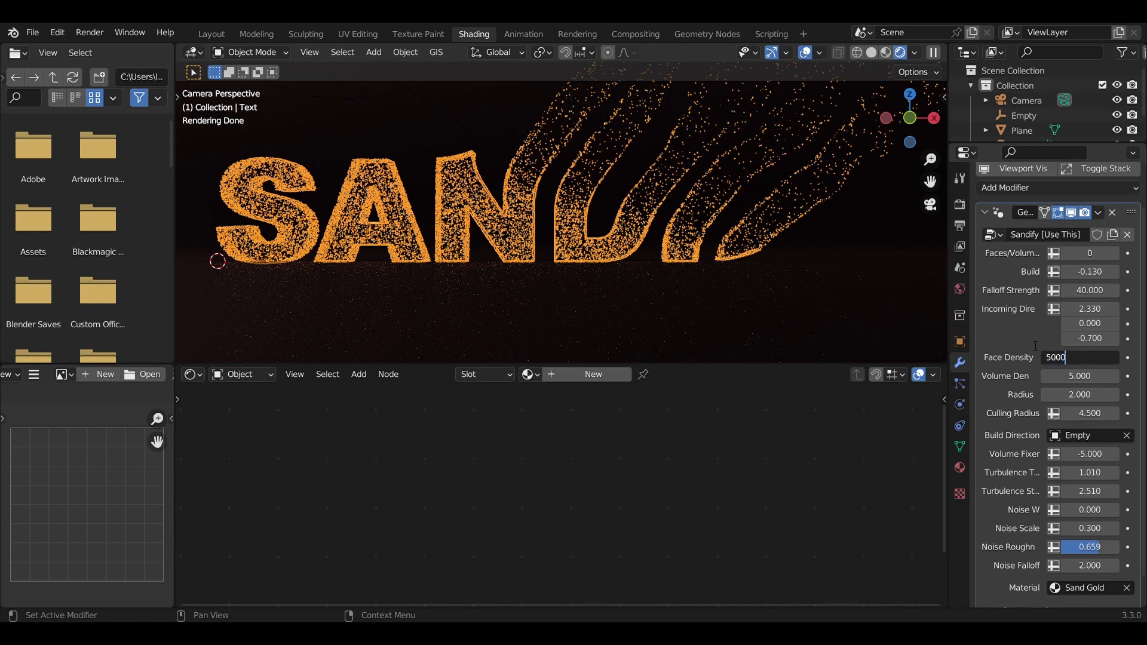
{"action": "key", "text": "Return"}
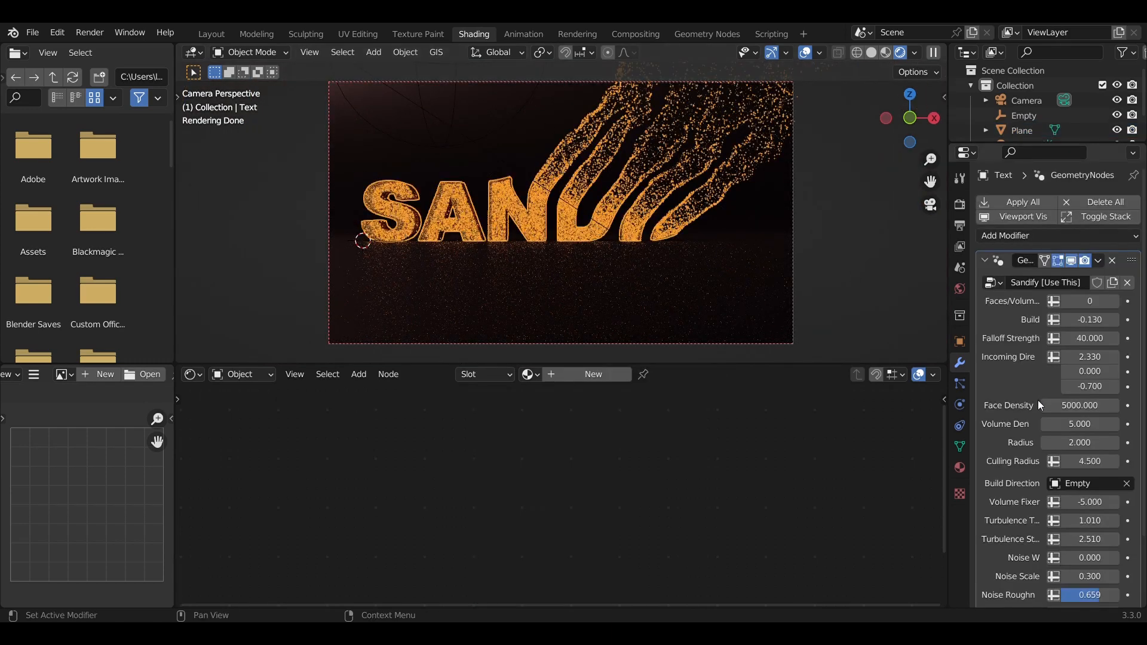
{"action": "mouse_move", "coordinate": [1079, 424]}
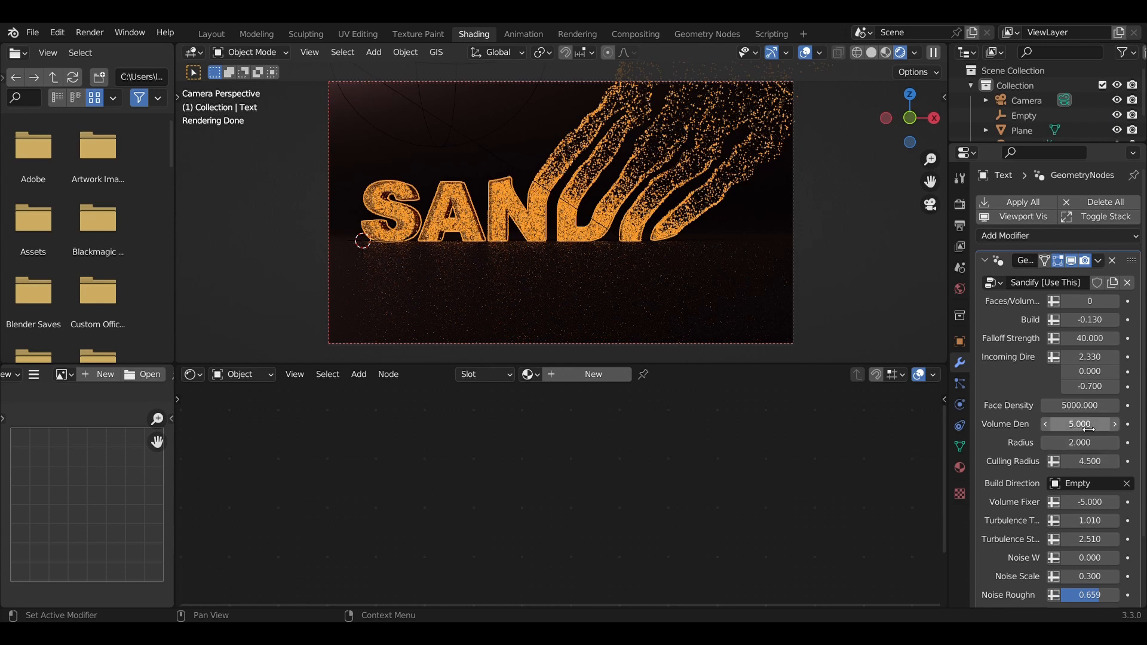
- Set the sand's Volume Density to 500 and raise the Faces/Volume setting by two increments
{"action": "double_click", "coordinate": [1079, 422]}
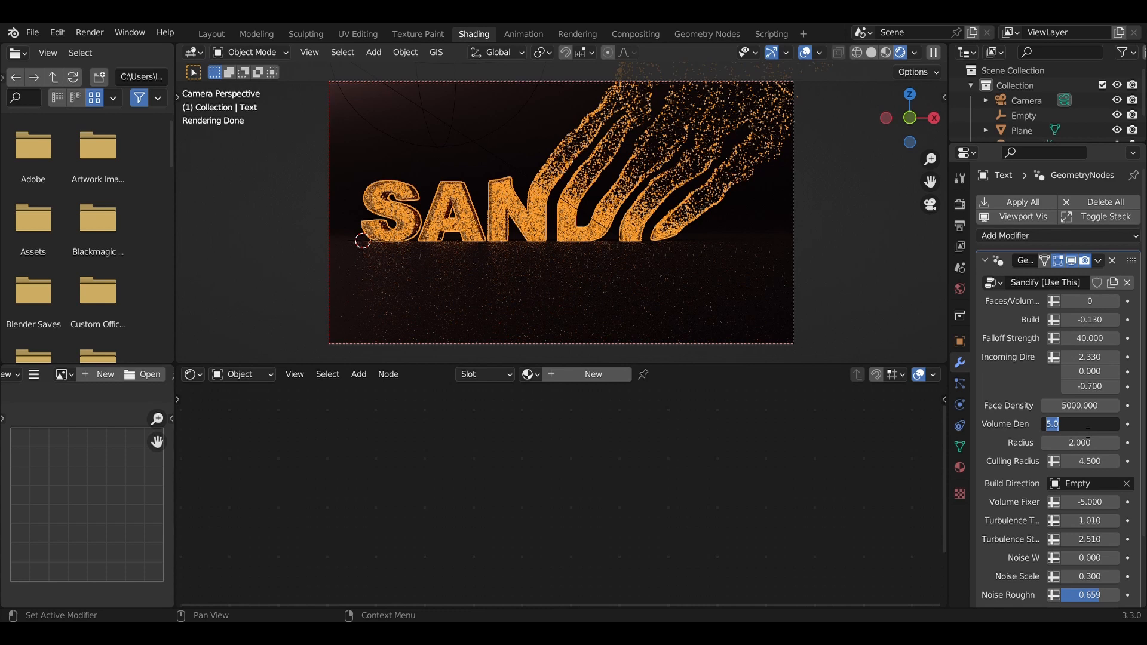
{"action": "type", "text": "500"}
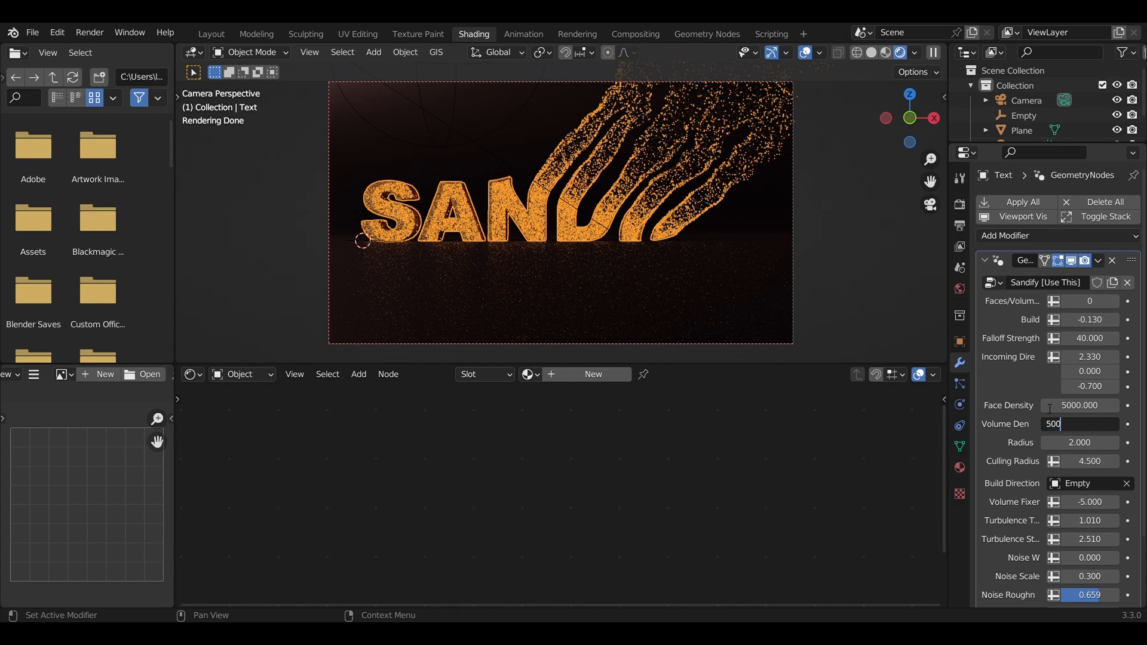
{"action": "key", "text": "Return"}
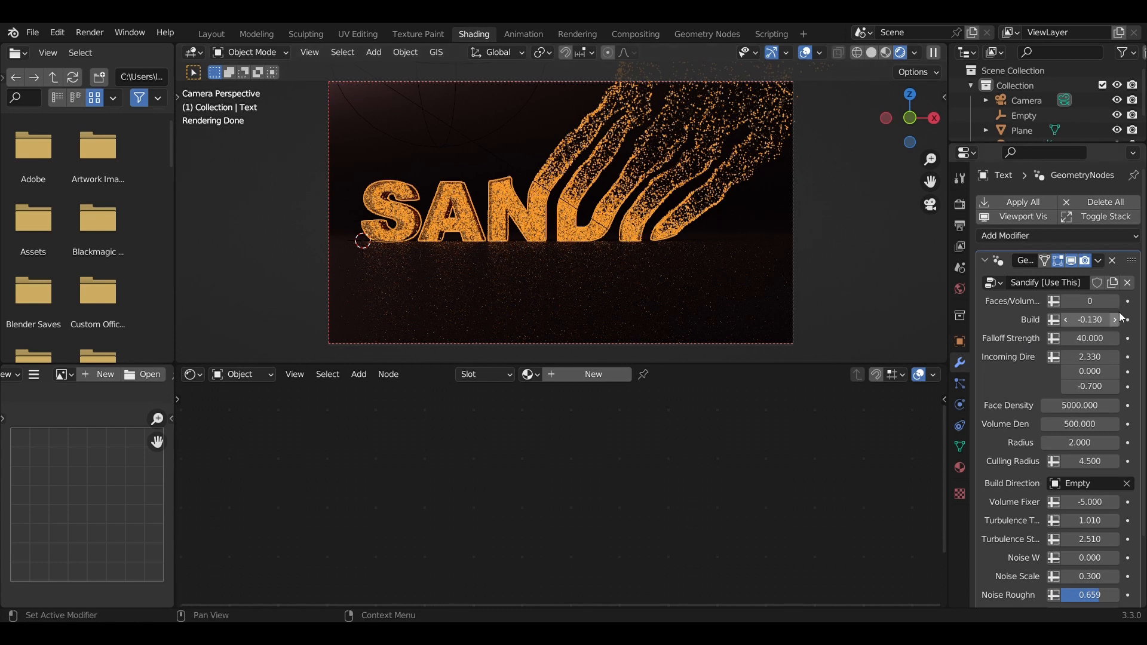
{"action": "mouse_move", "coordinate": [1090, 300]}
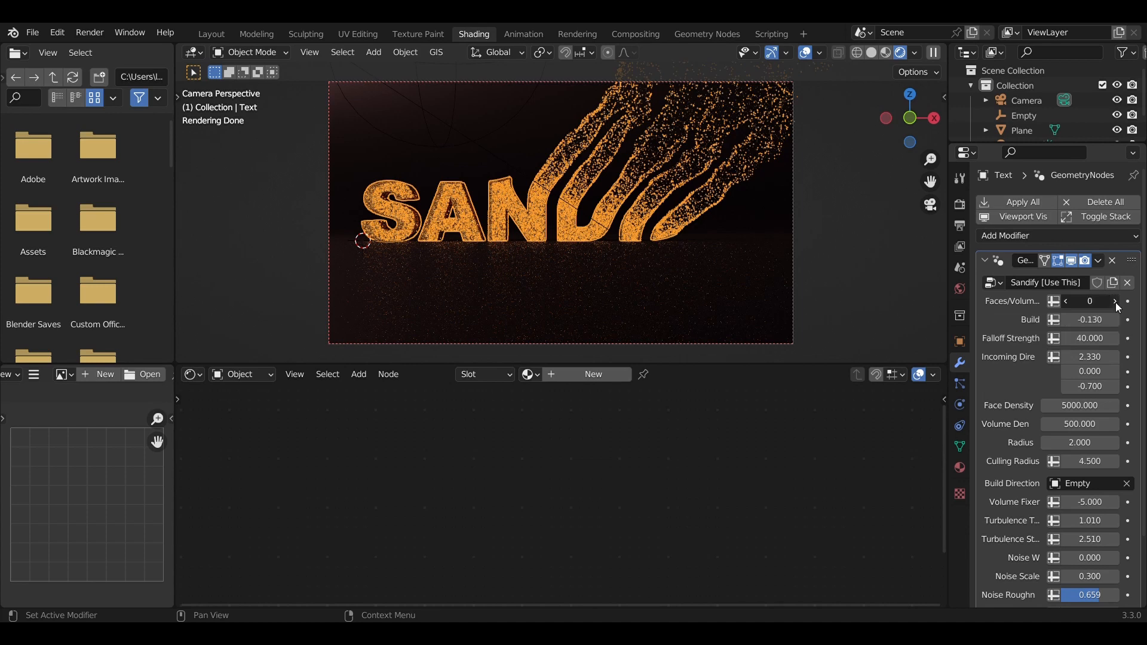
{"action": "left_click", "coordinate": [1114, 301]}
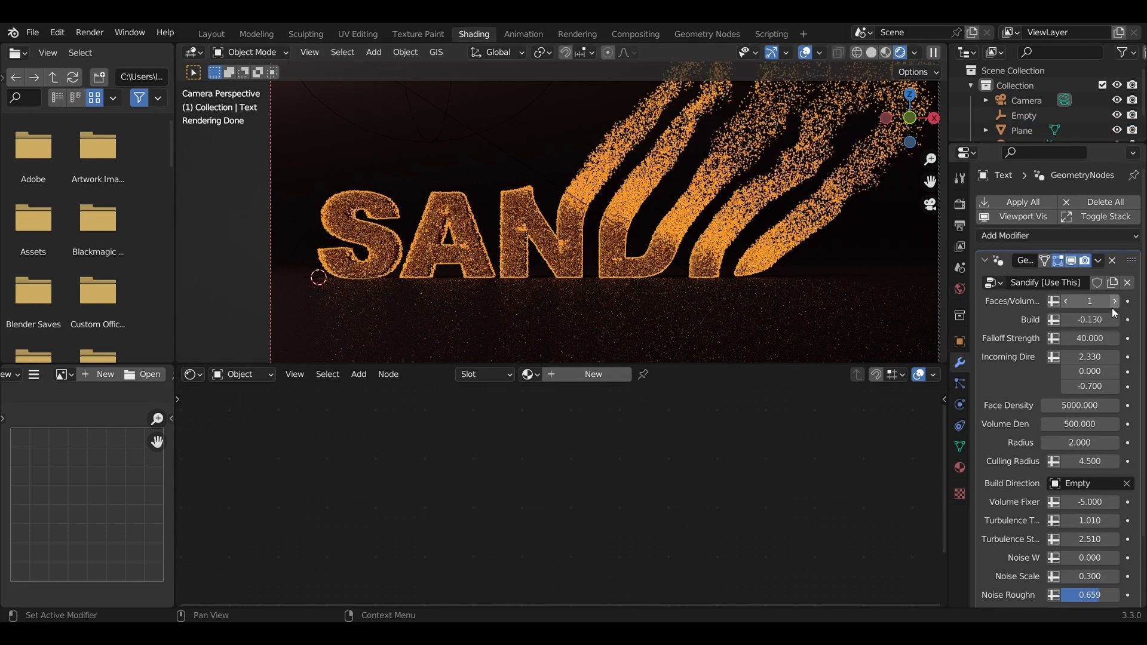
{"action": "left_click", "coordinate": [1114, 301]}
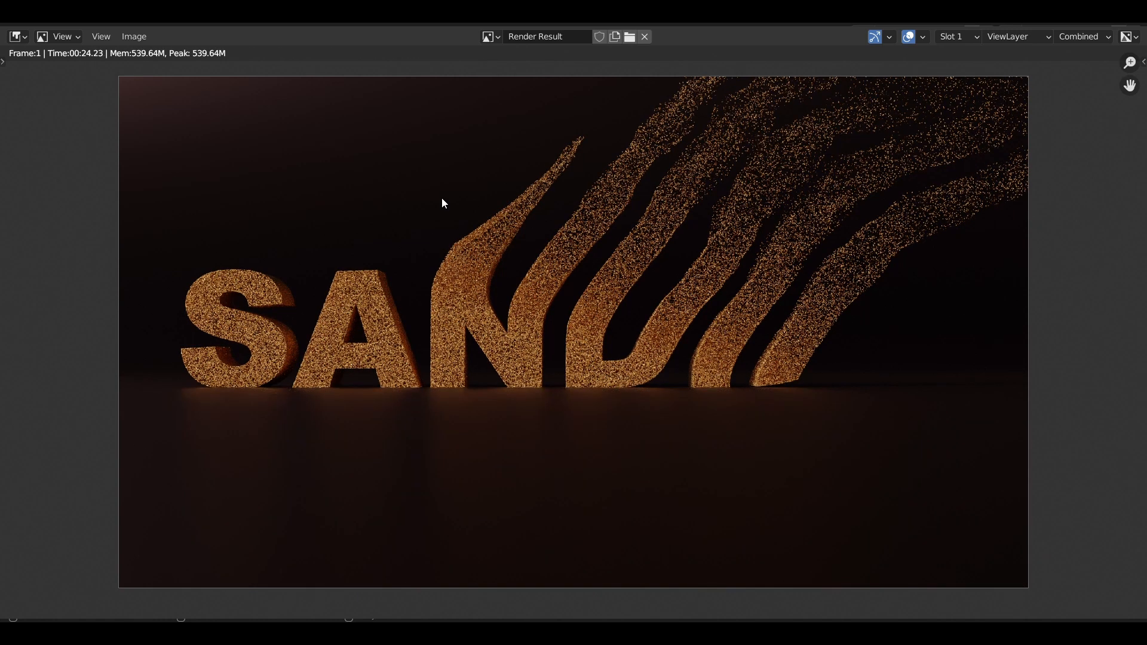
{"action": "mouse_move", "coordinate": [546, 420]}
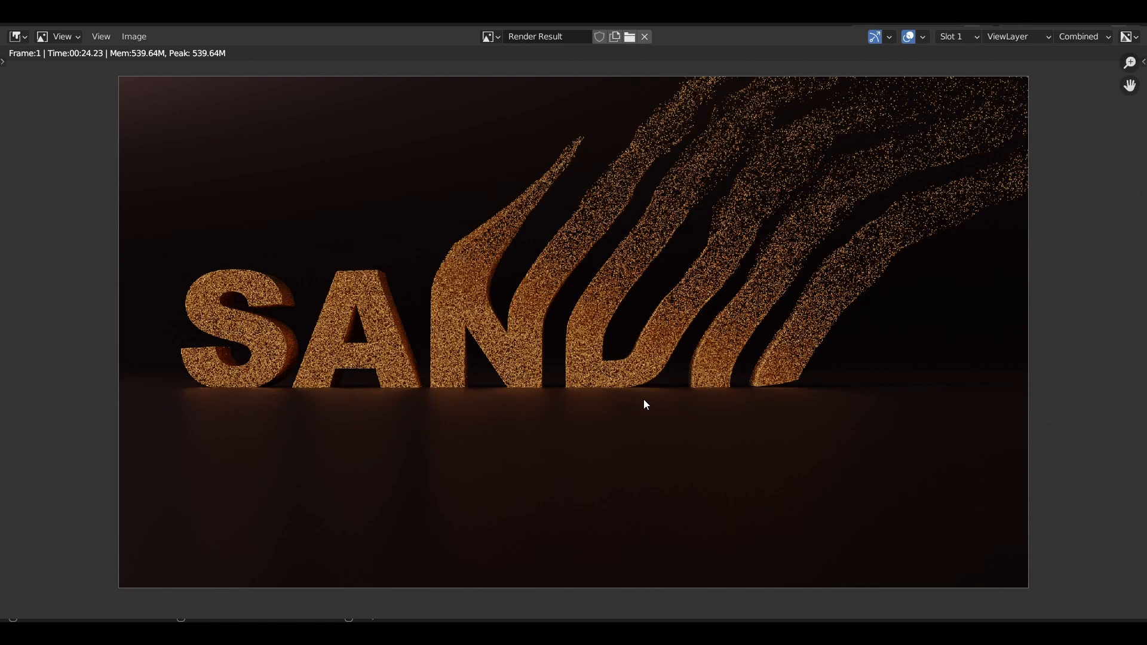
{"action": "mouse_move", "coordinate": [1106, 127]}
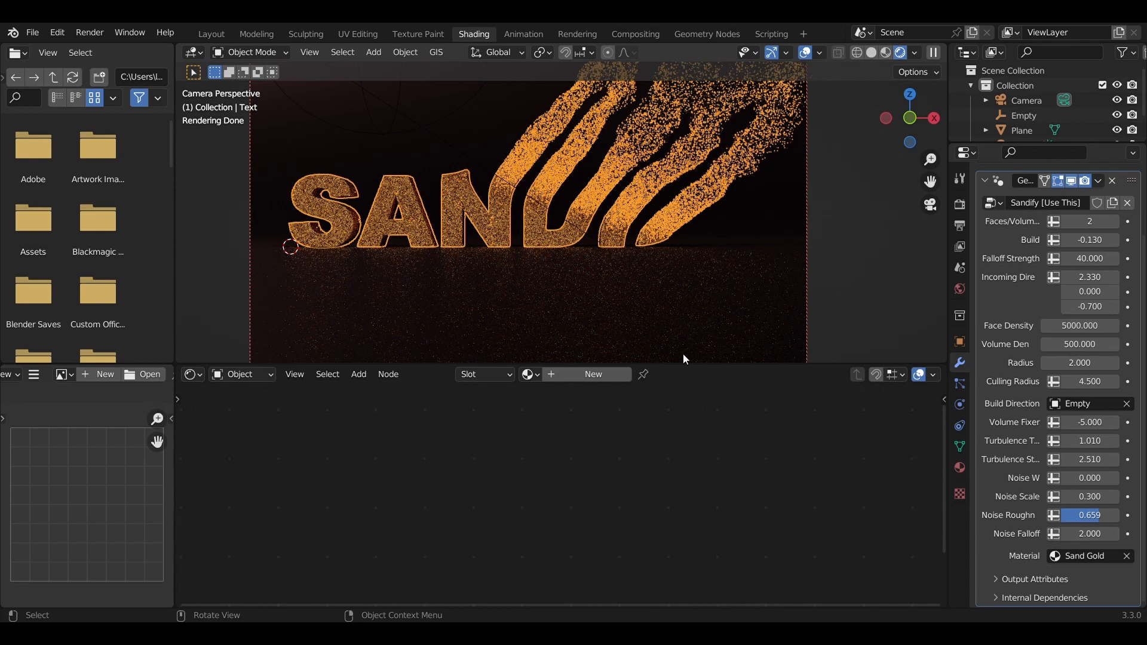
{"action": "mouse_move", "coordinate": [1072, 164]}
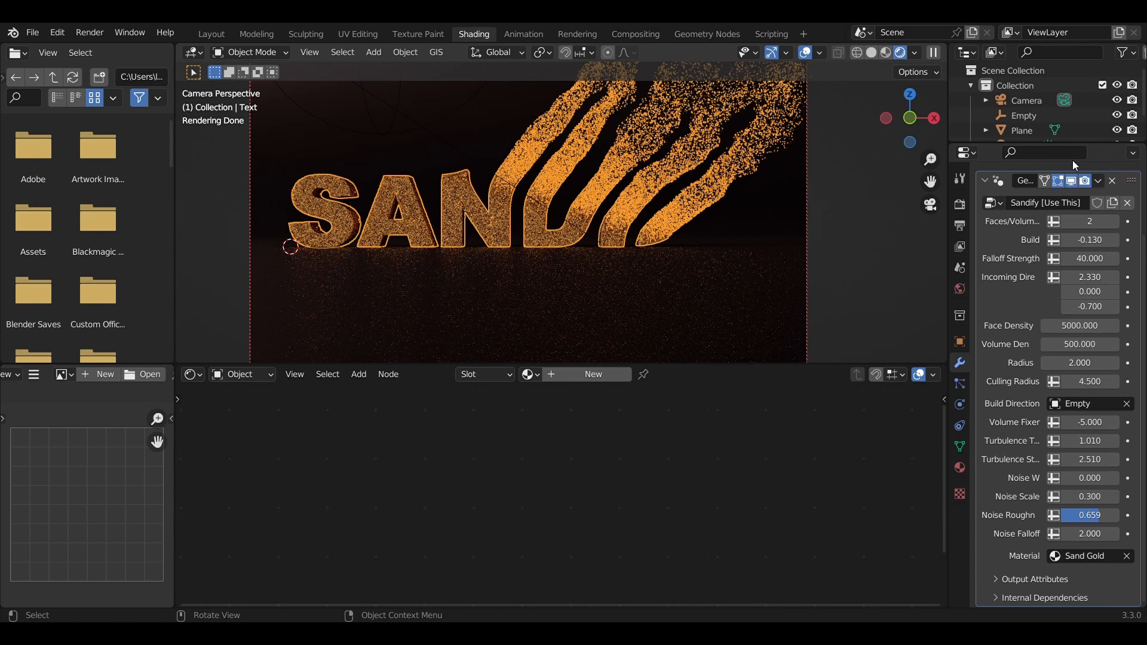
{"action": "mouse_move", "coordinate": [269, 370]}
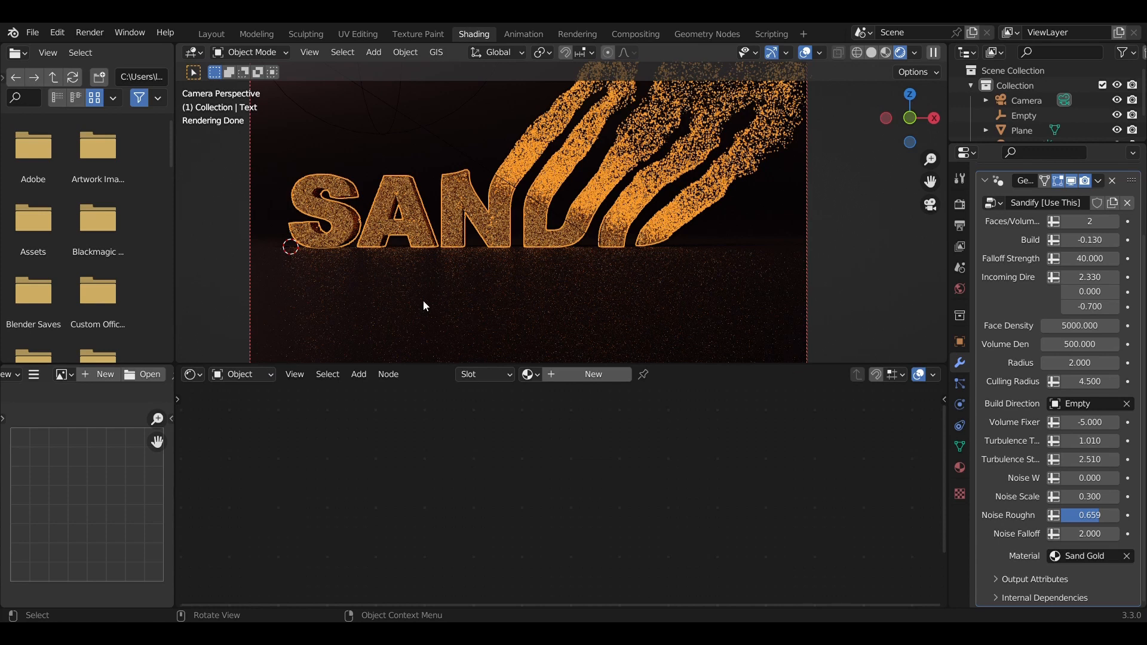
{"action": "mouse_move", "coordinate": [652, 334]}
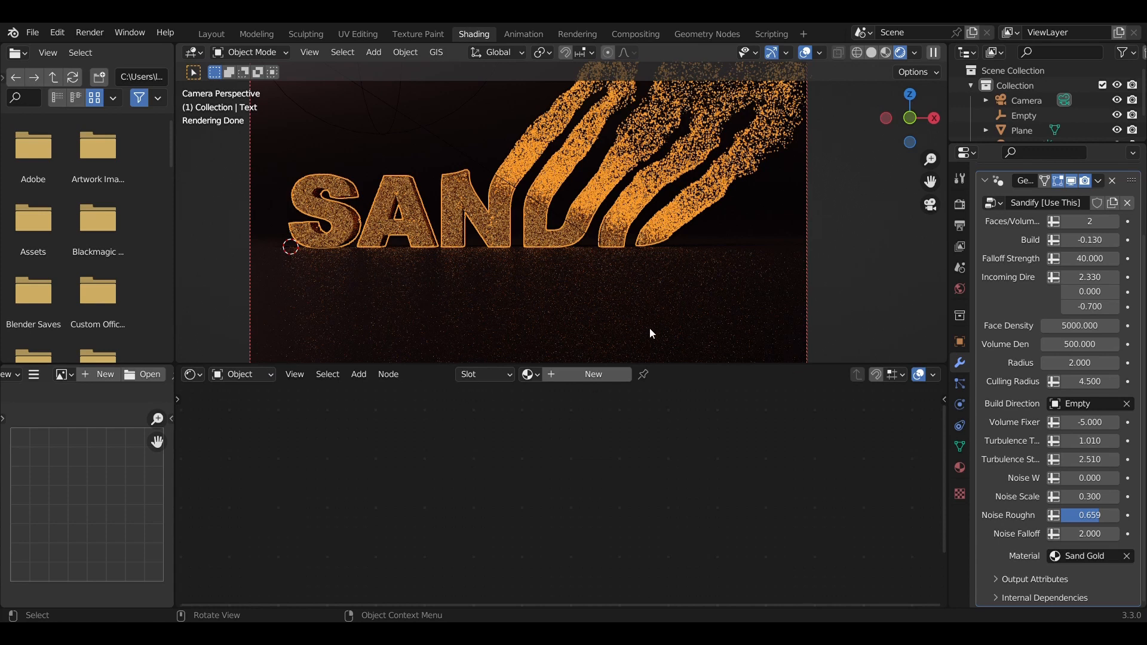
{"action": "mouse_move", "coordinate": [701, 307]}
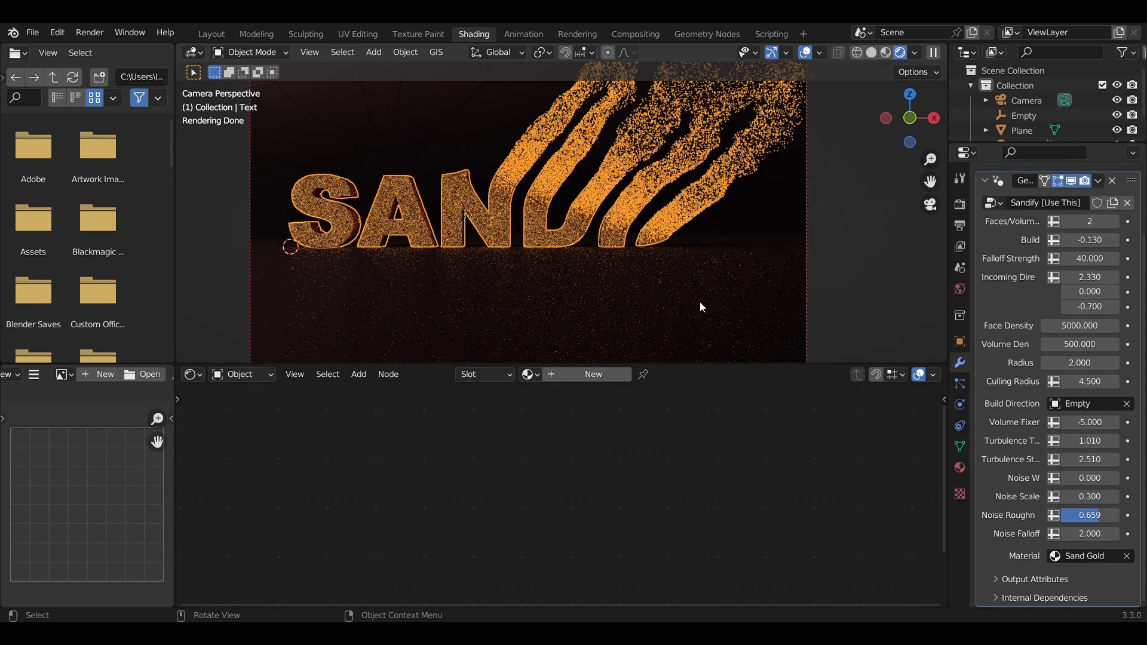
{"action": "mouse_move", "coordinate": [731, 245]}
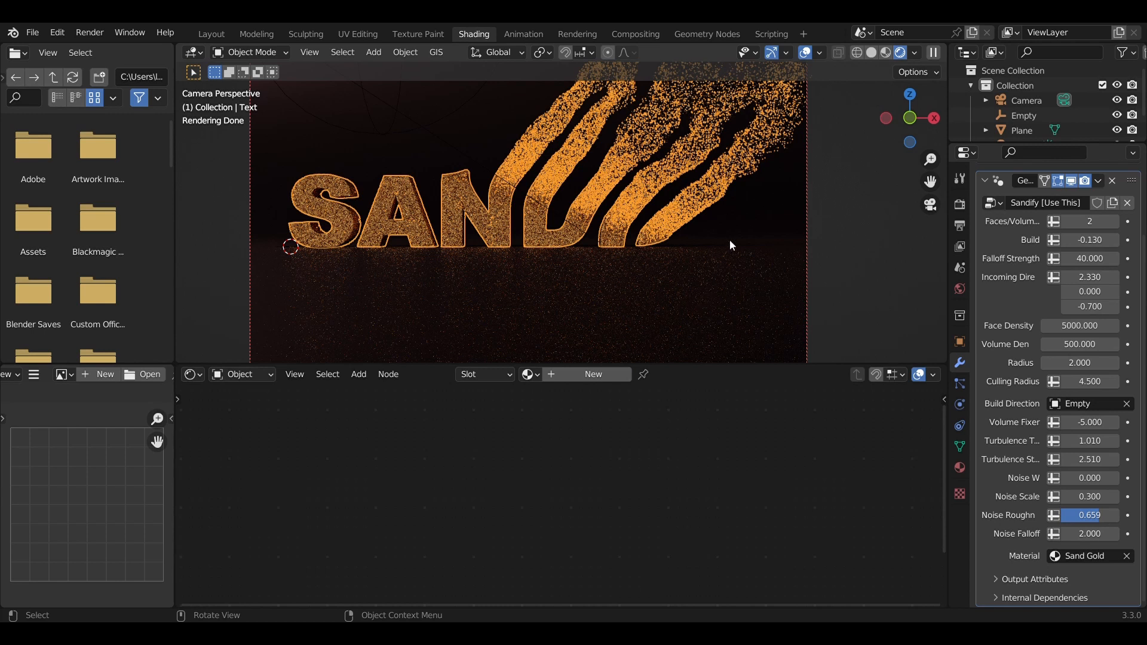
{"action": "mouse_move", "coordinate": [726, 229]}
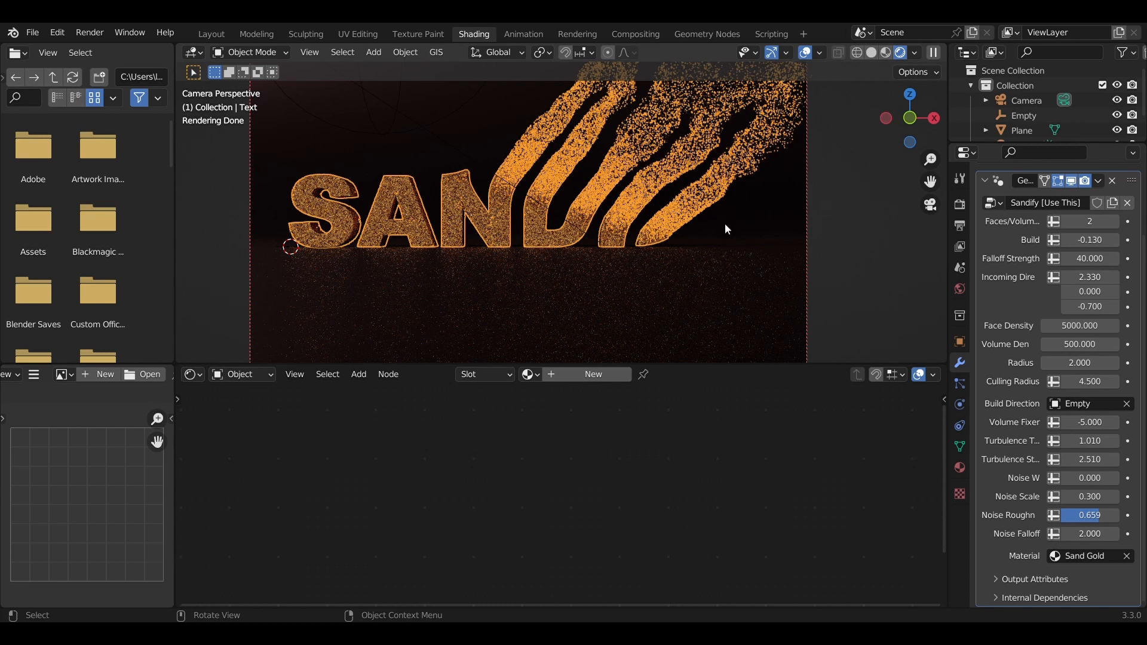